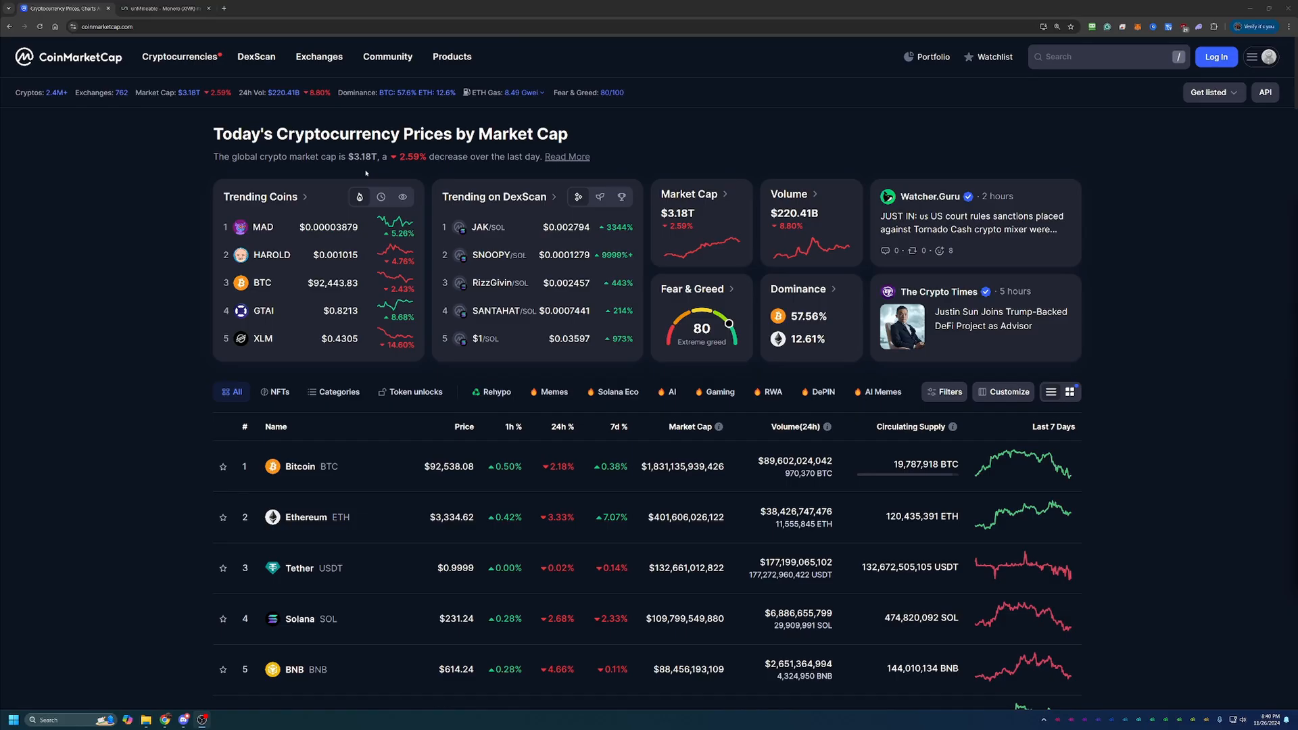
Search 'xmr' and open Monero from the Cryptoassets results.
scroll(down, 3)
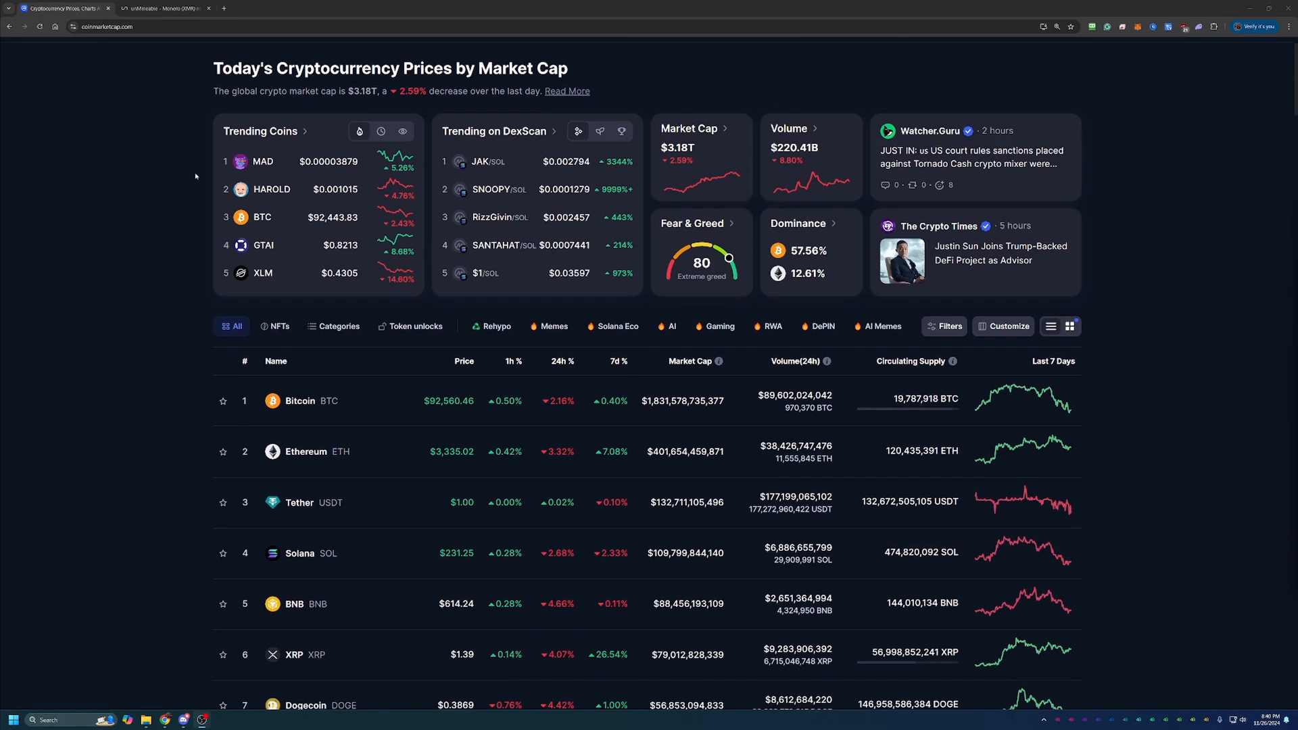
scroll(down, 3)
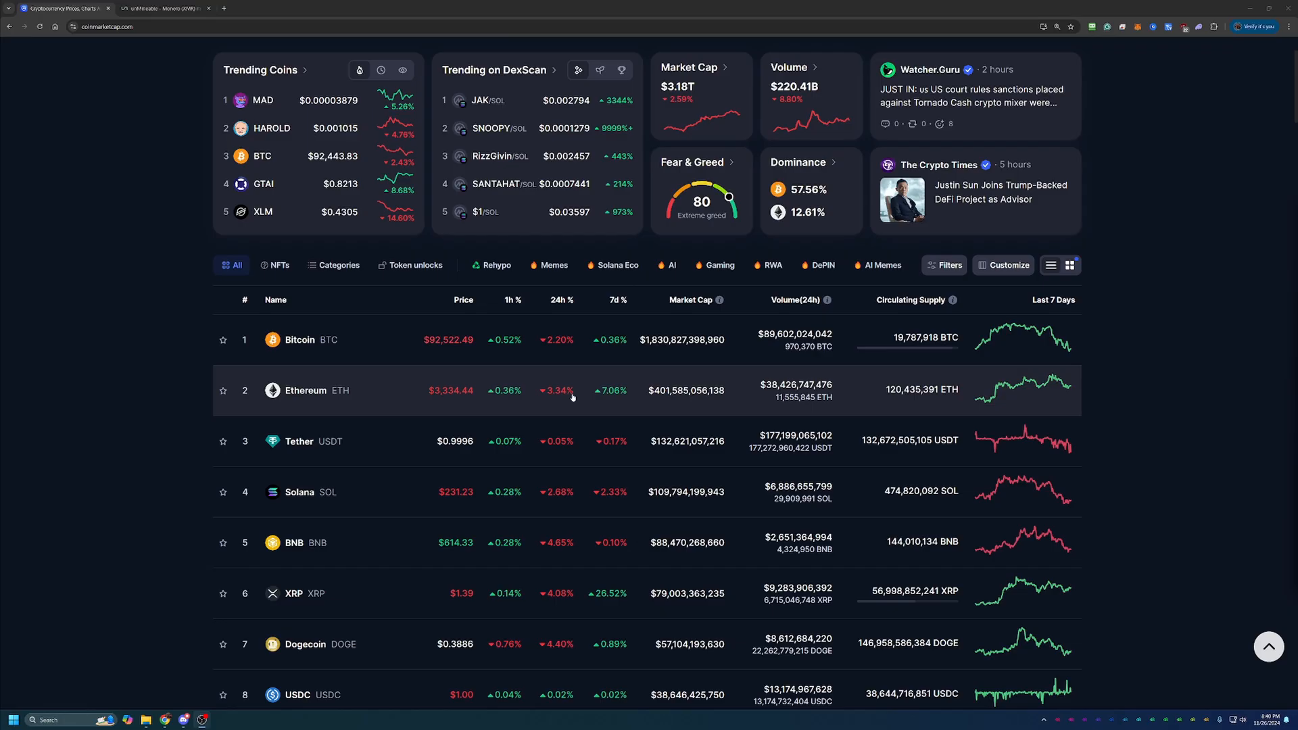
scroll(down, 3)
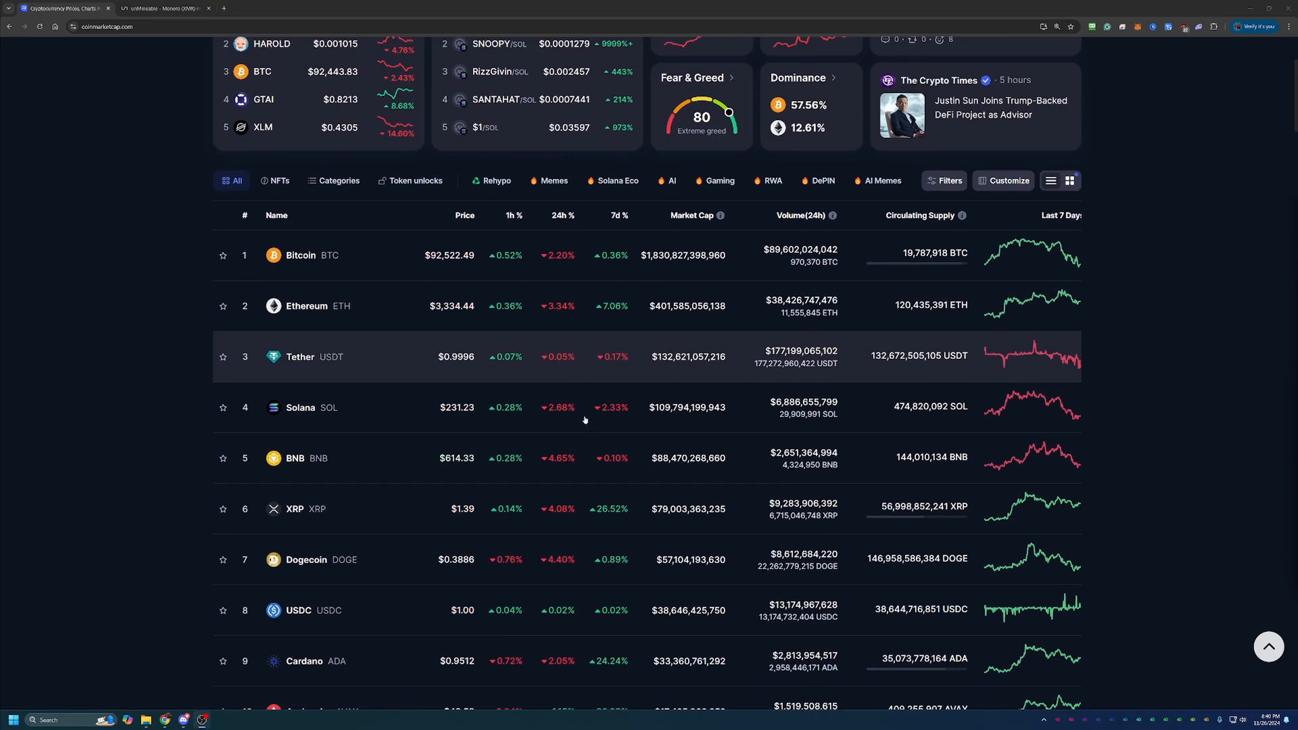
scroll(down, 3)
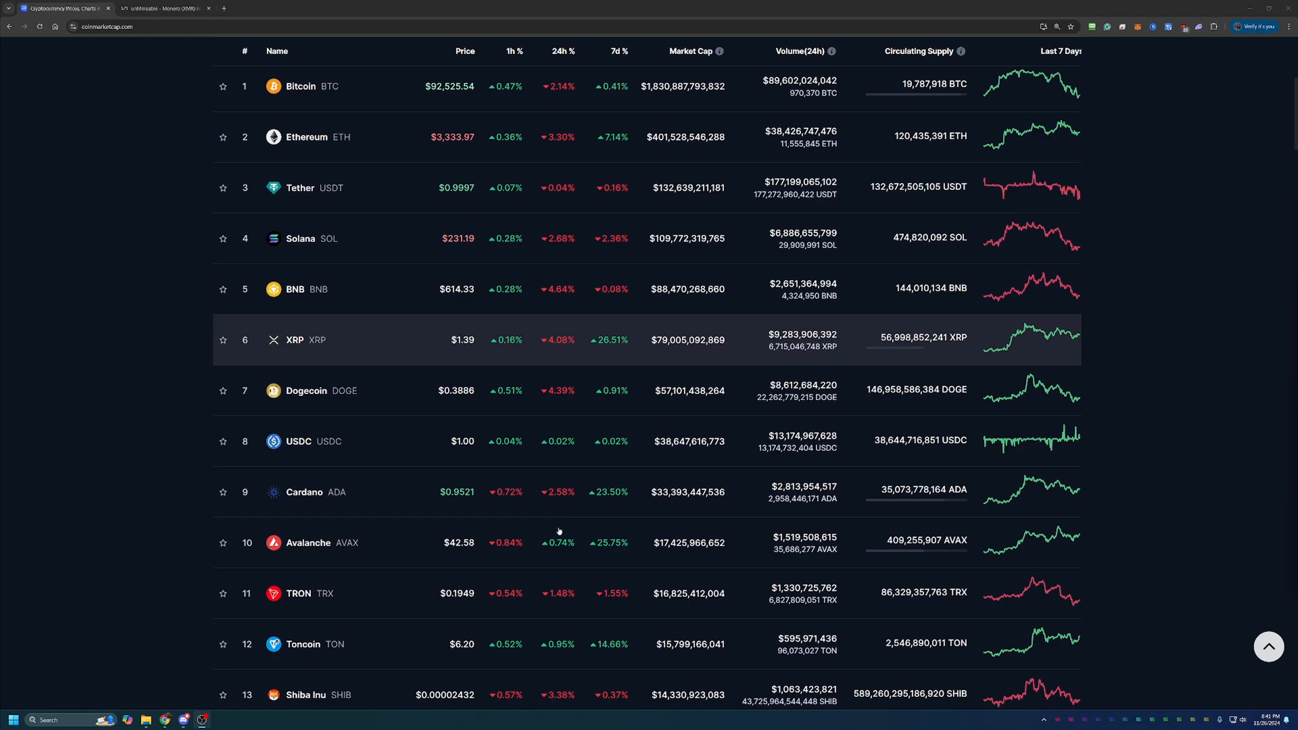
scroll(down, 3)
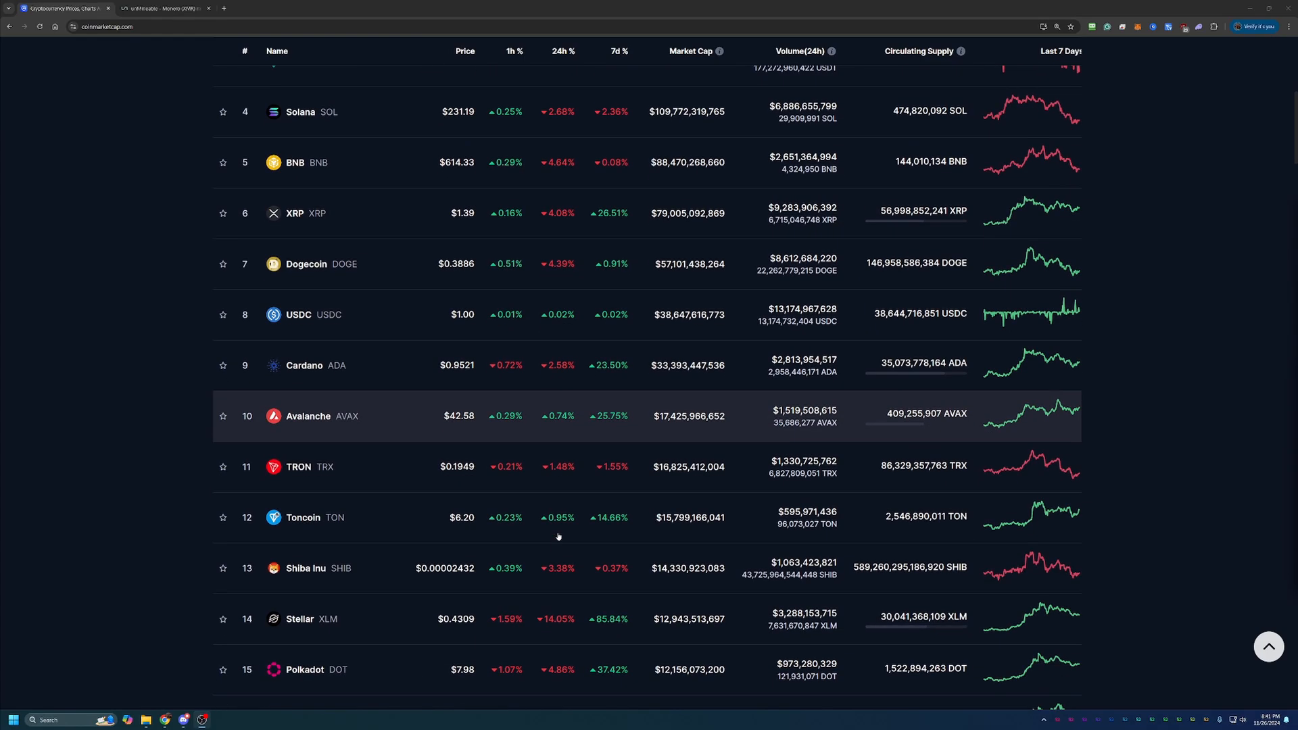
click(1105, 57)
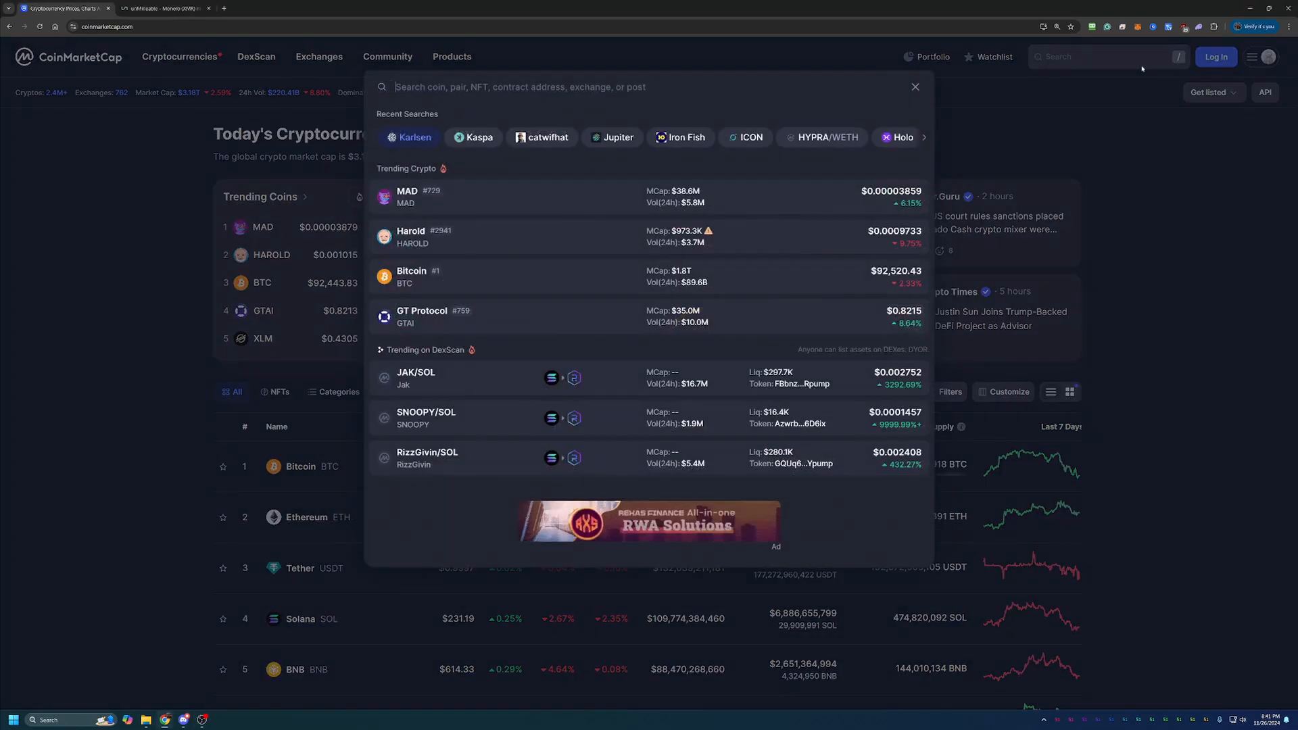
text(xr)
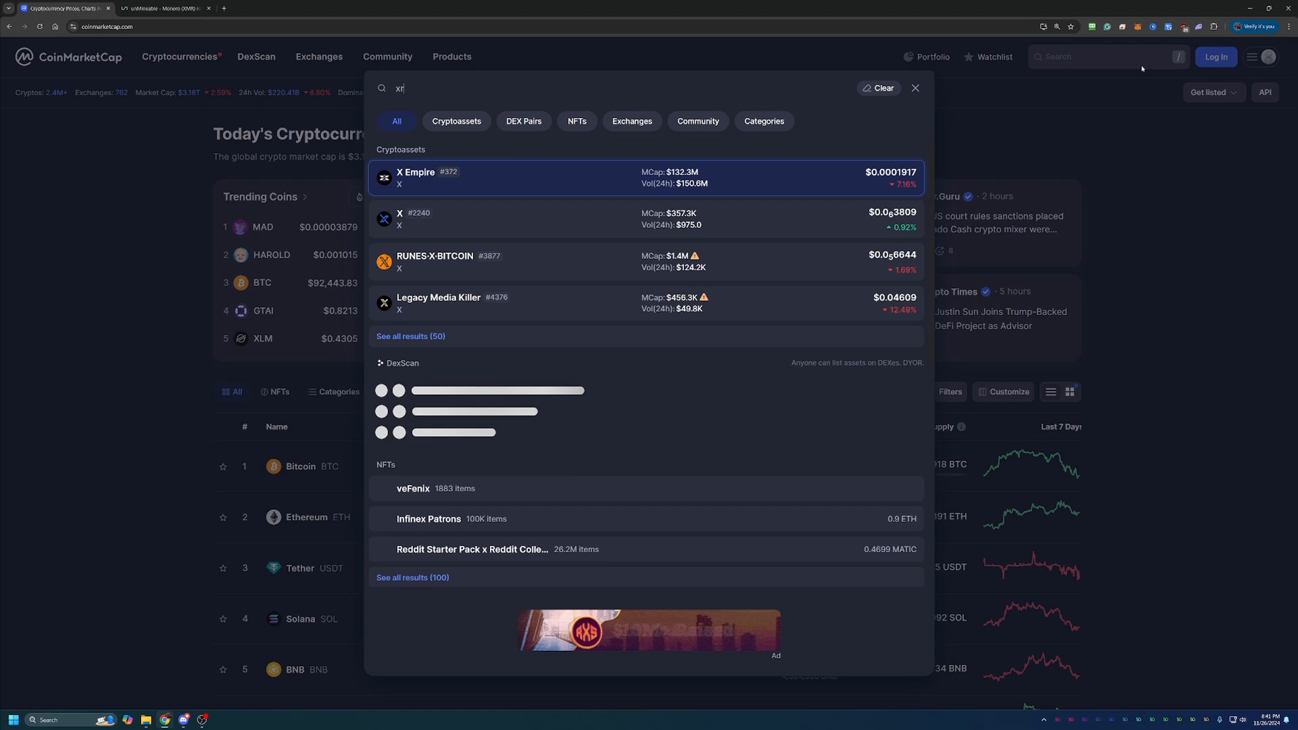
text(mr)
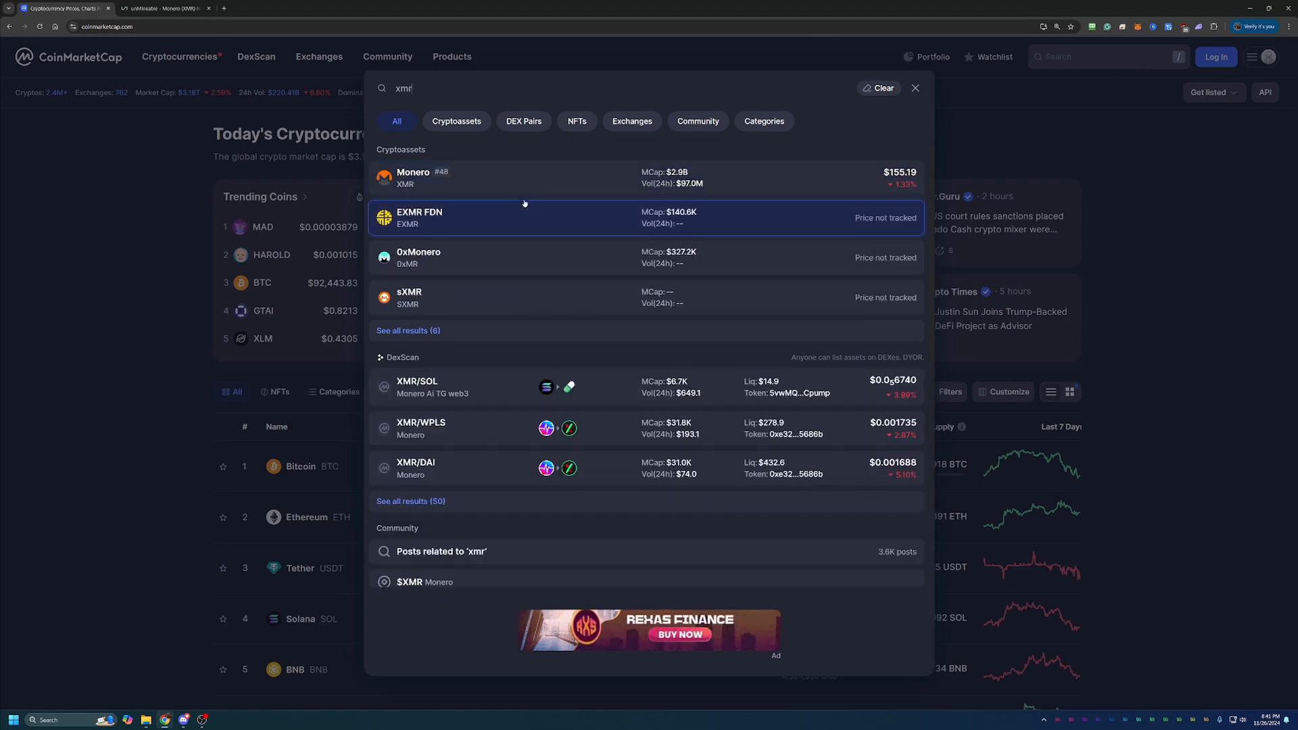
click(414, 177)
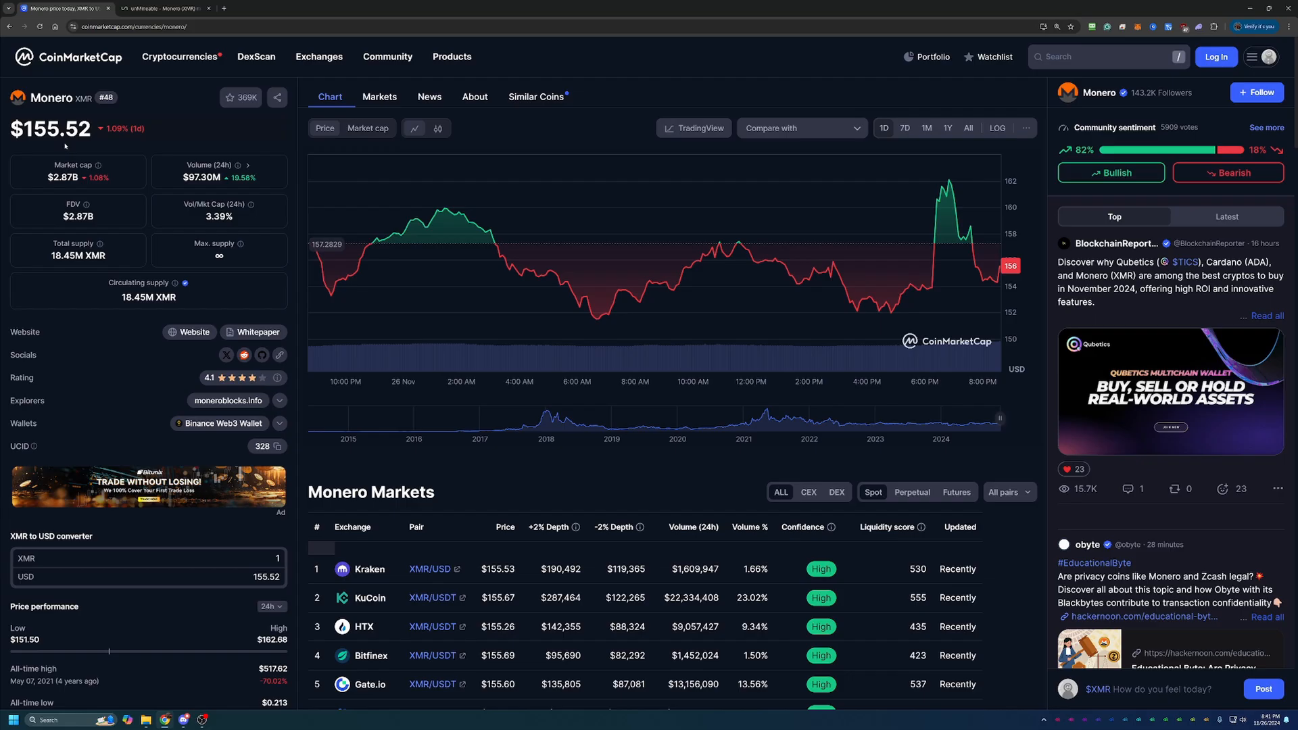
mouse_move(623, 157)
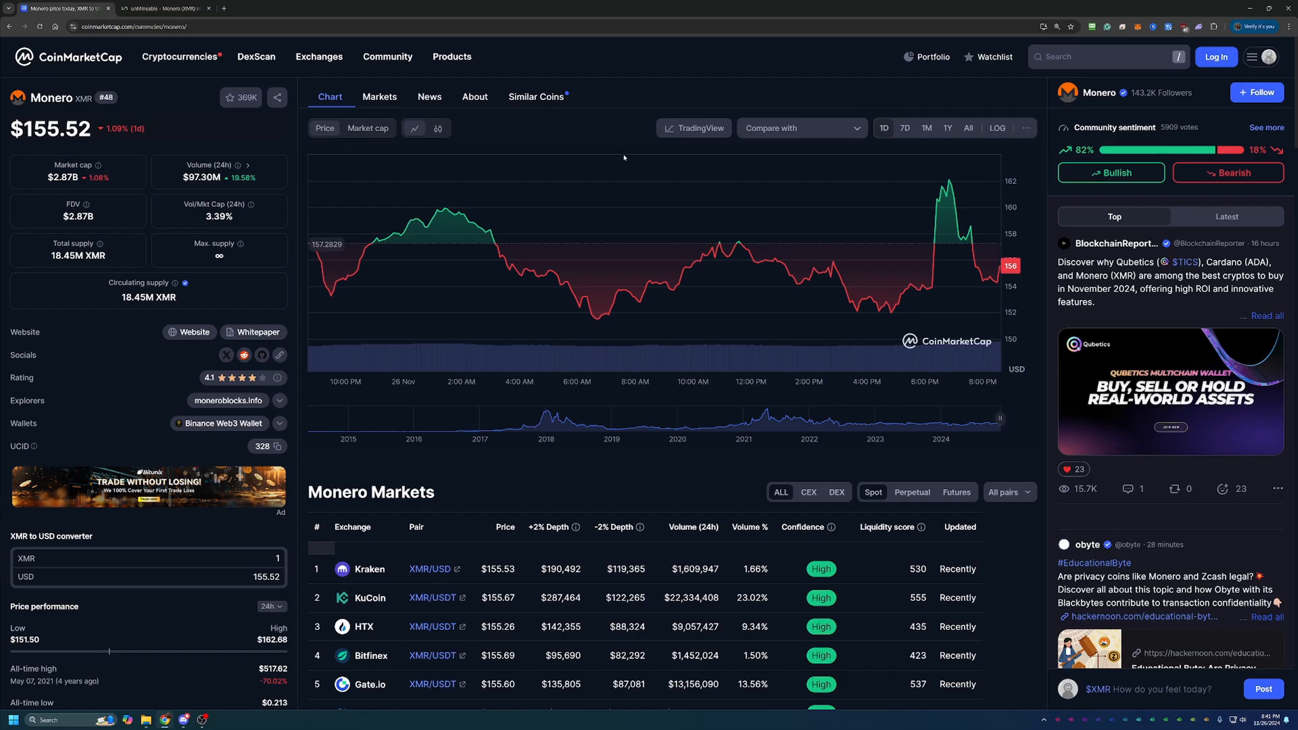
Switch the Monero chart to the 'All' time range and hover the peaks to read prices.
click(968, 128)
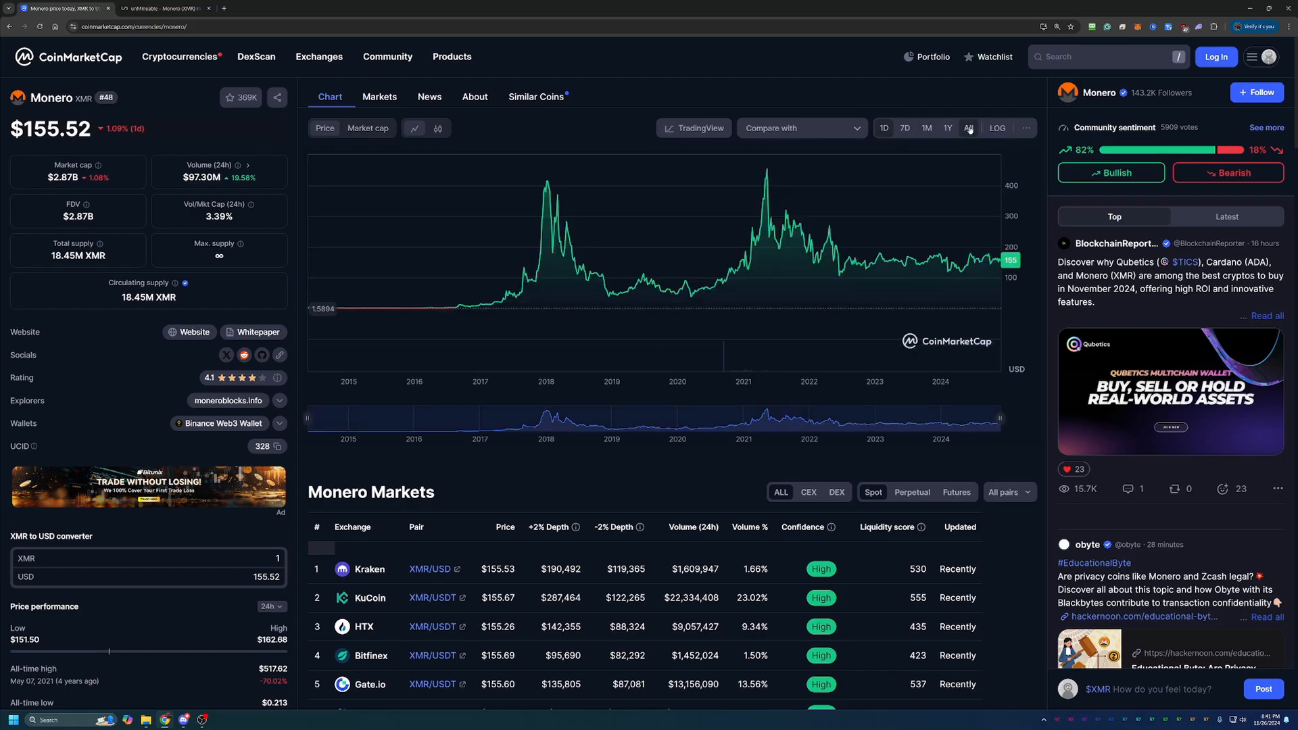
click(968, 127)
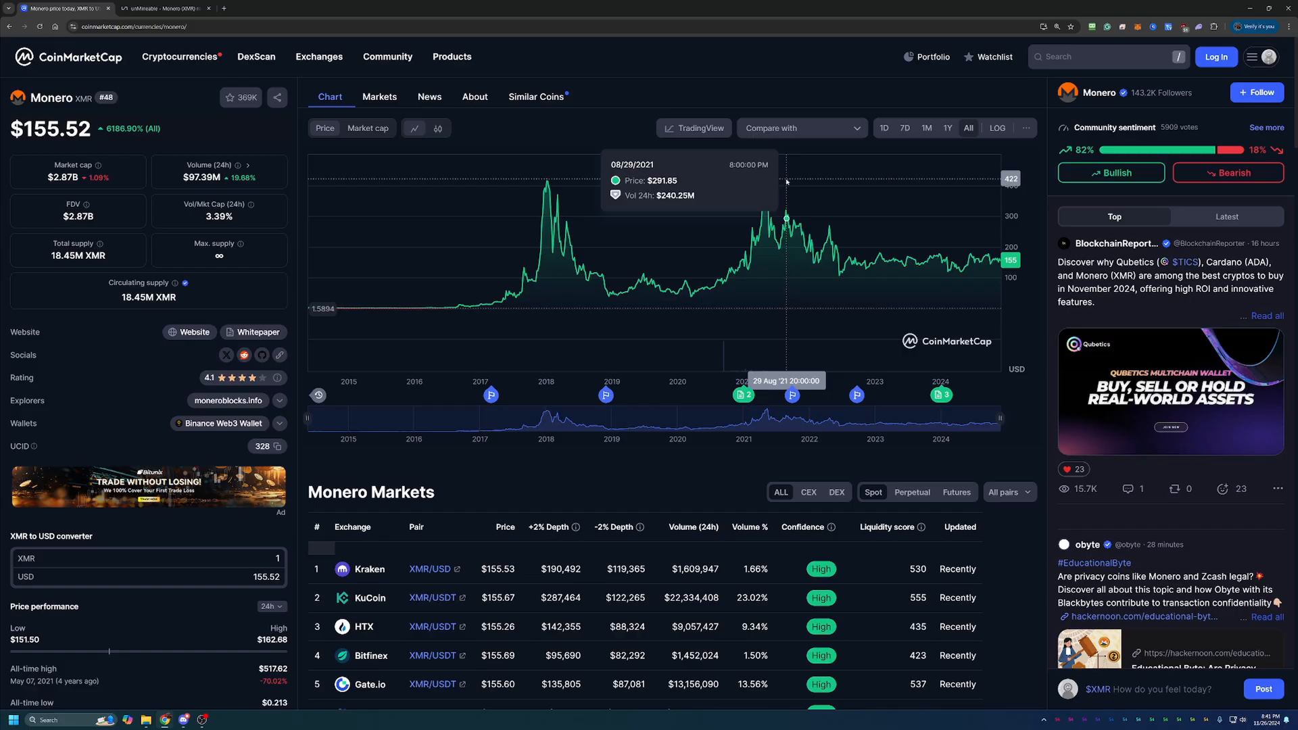
mouse_move(765, 179)
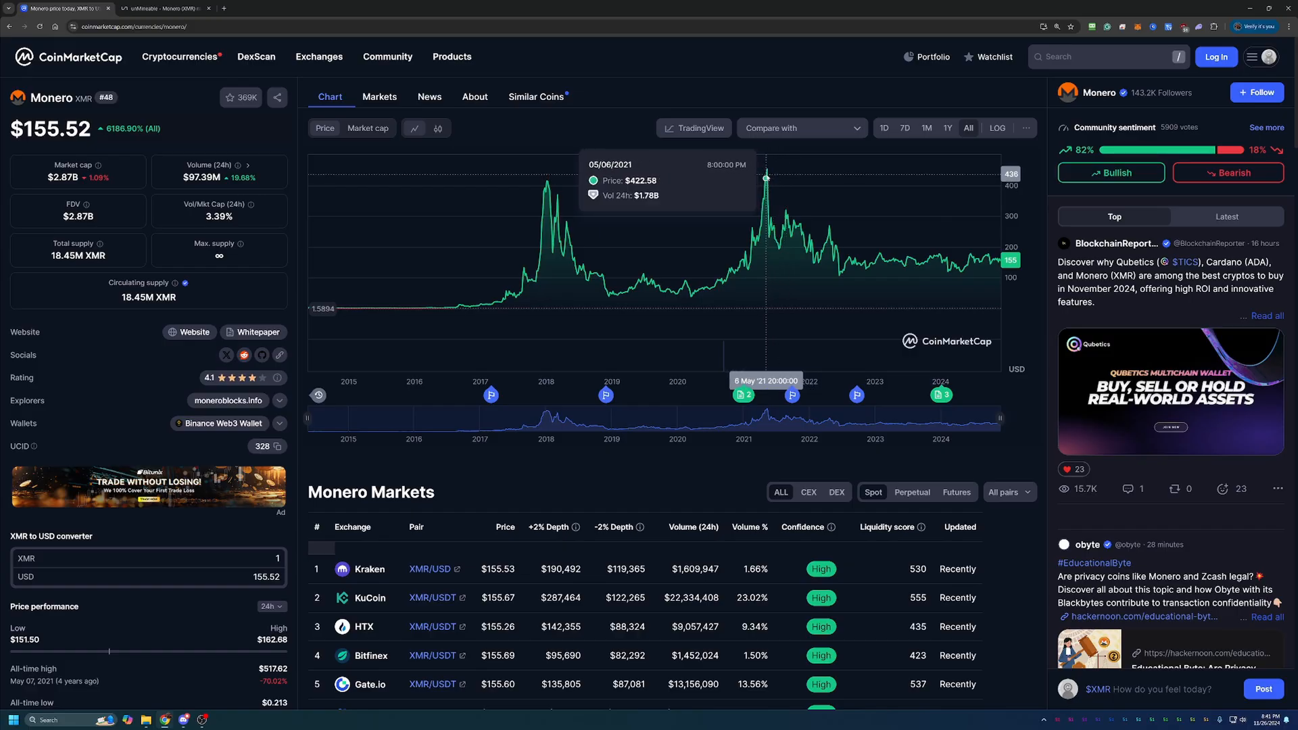
mouse_move(765, 175)
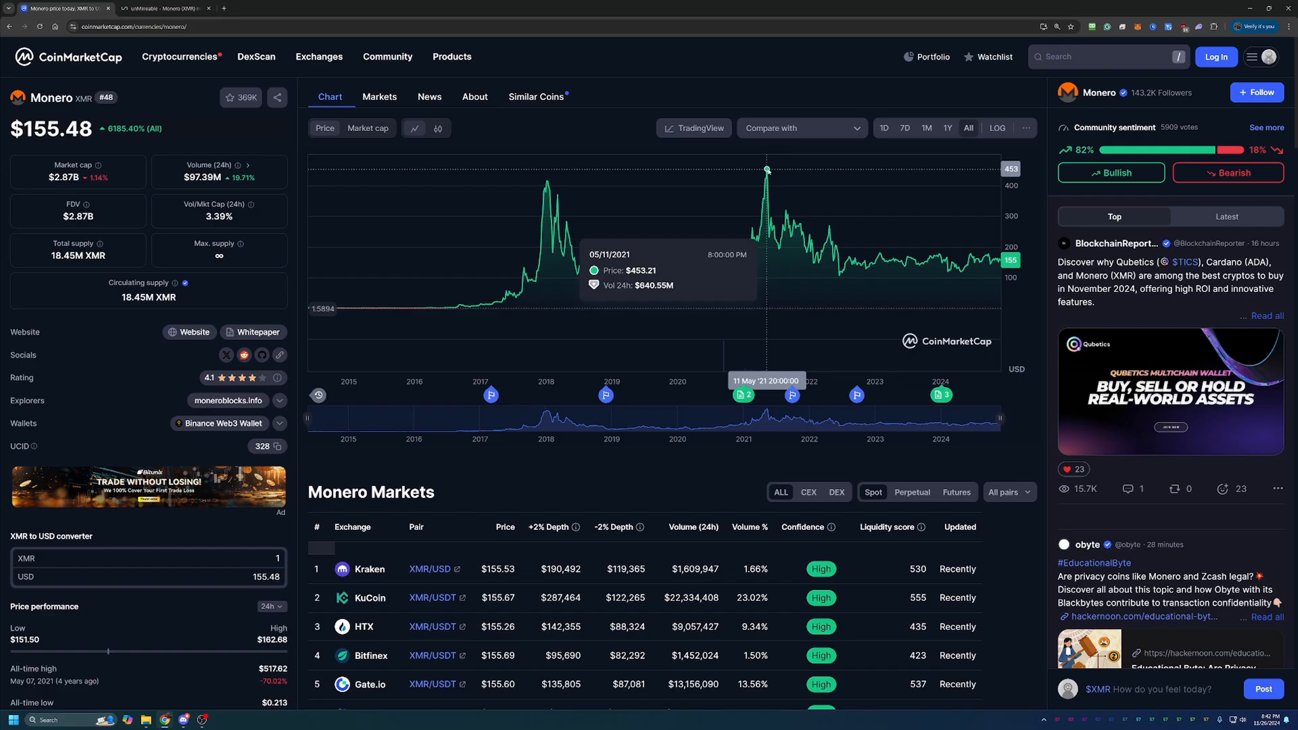
mouse_move(280, 118)
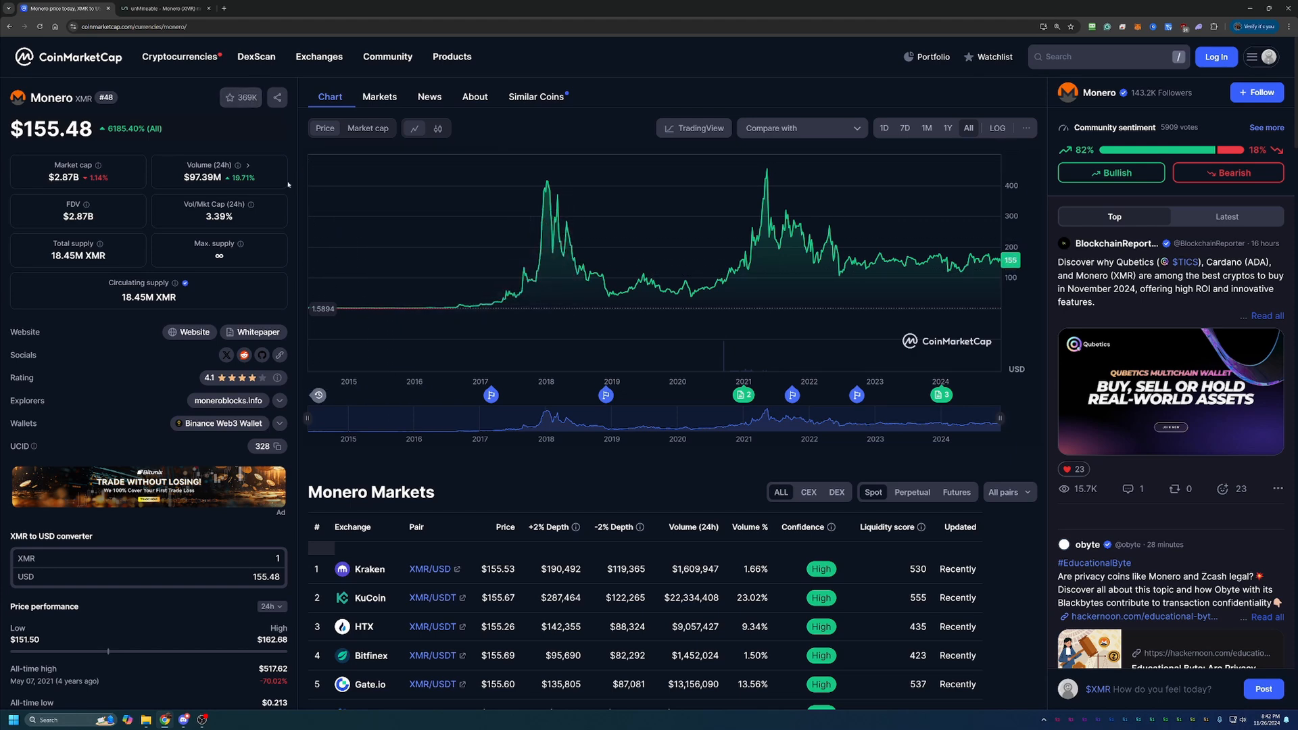
mouse_move(181, 304)
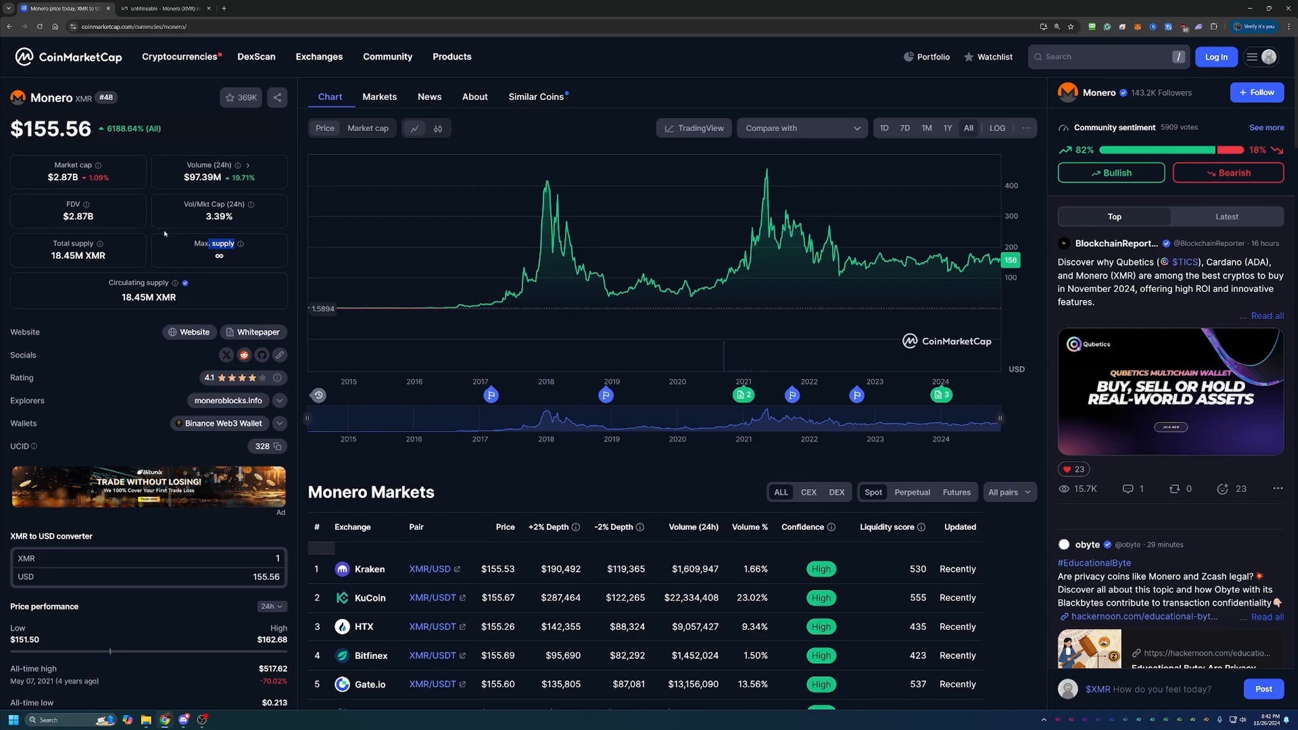
Switch to the unmineable.com Monero page and scroll down to the Get started wizard.
click(165, 8)
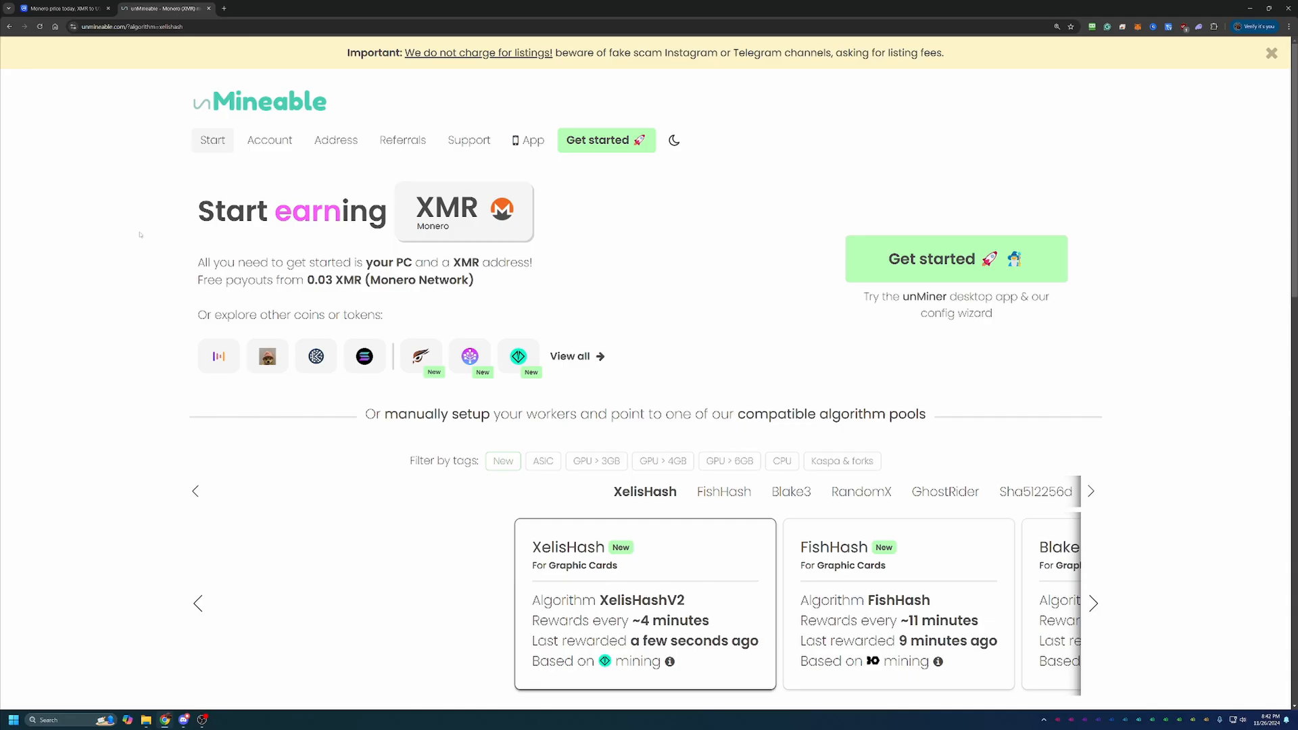
mouse_move(916, 429)
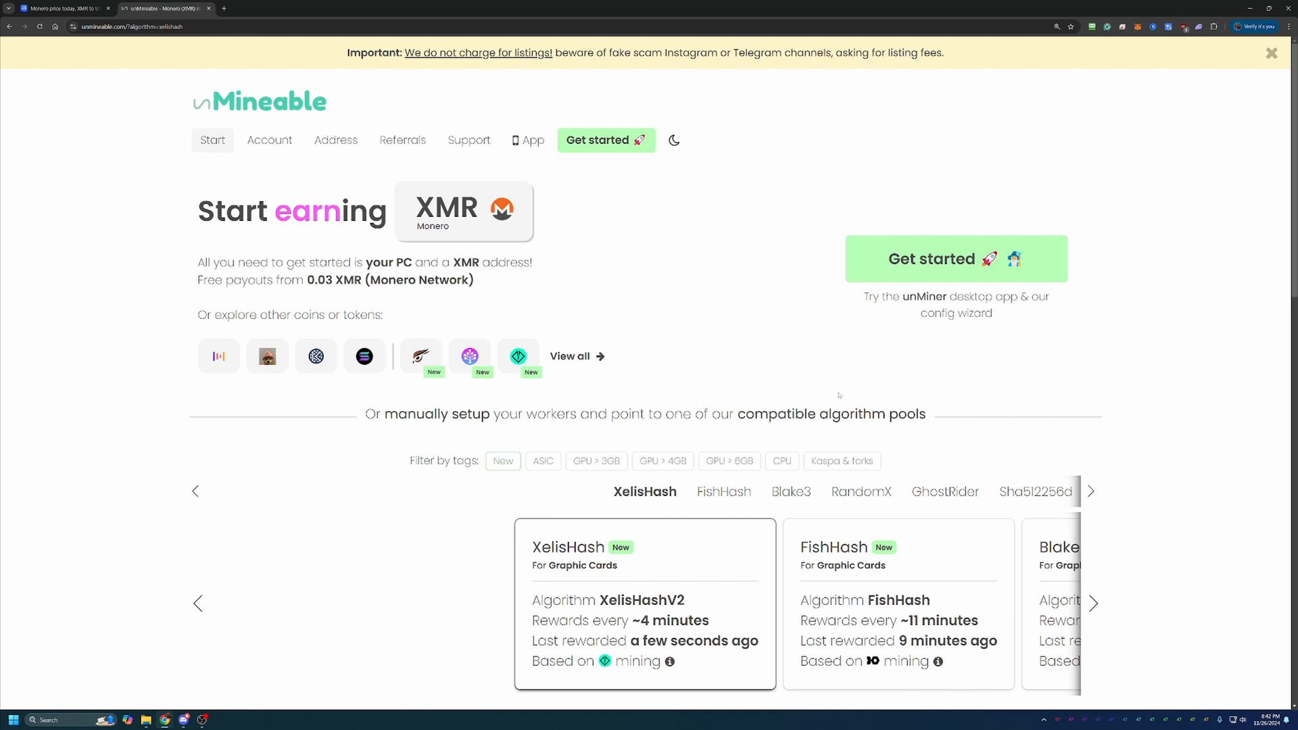
mouse_move(799, 323)
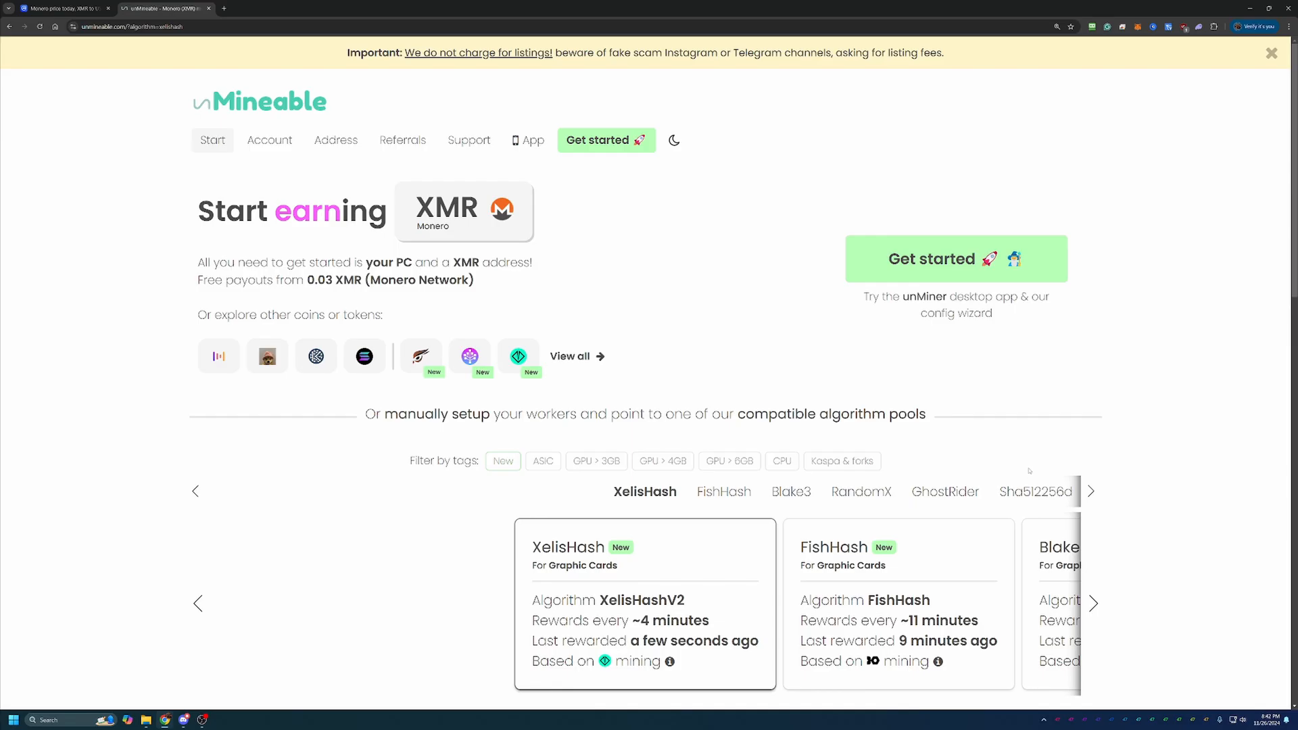
mouse_move(619, 319)
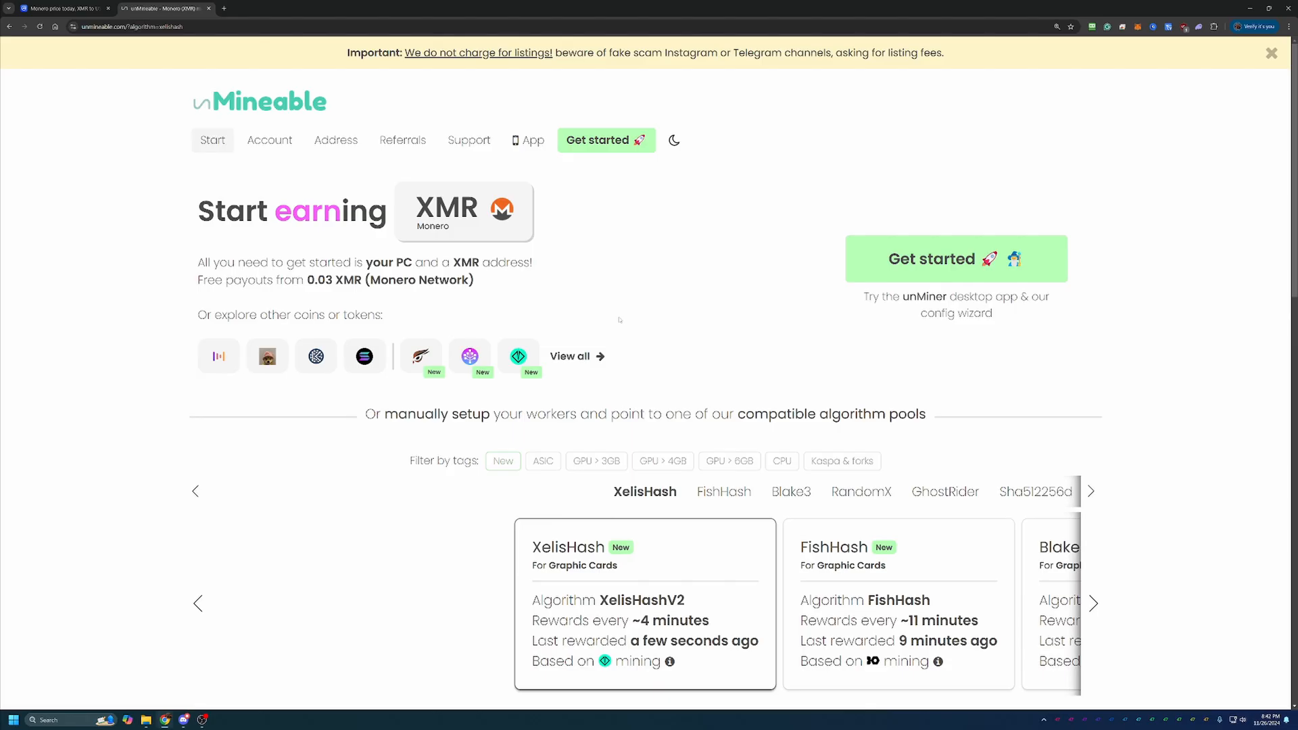
mouse_move(570, 301)
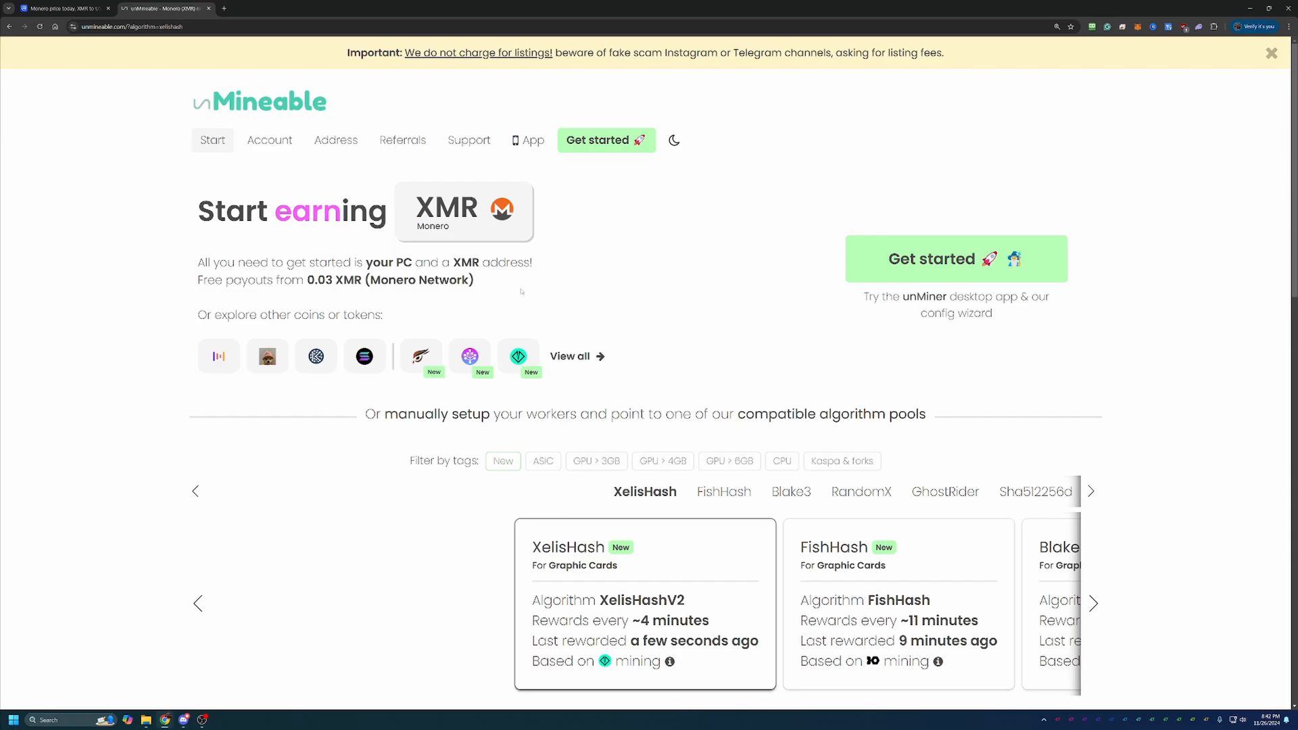
scroll(down, 3)
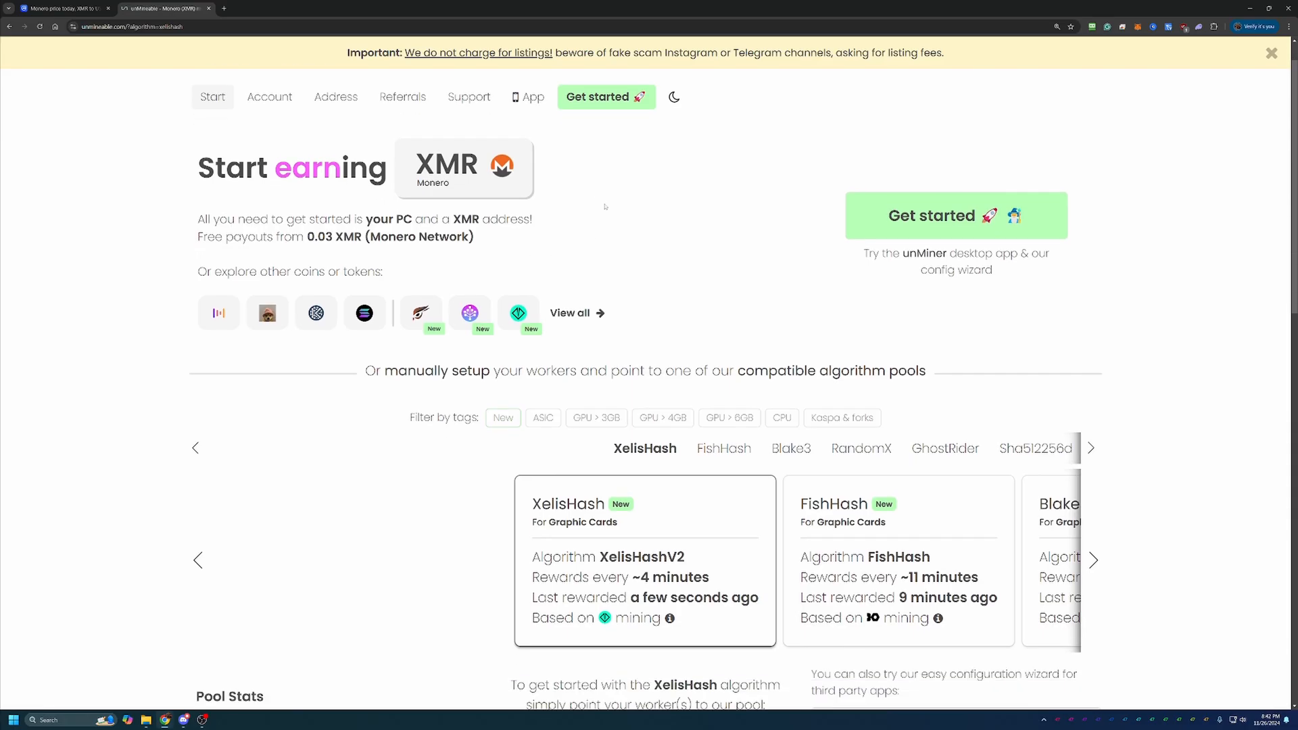
scroll(down, 3)
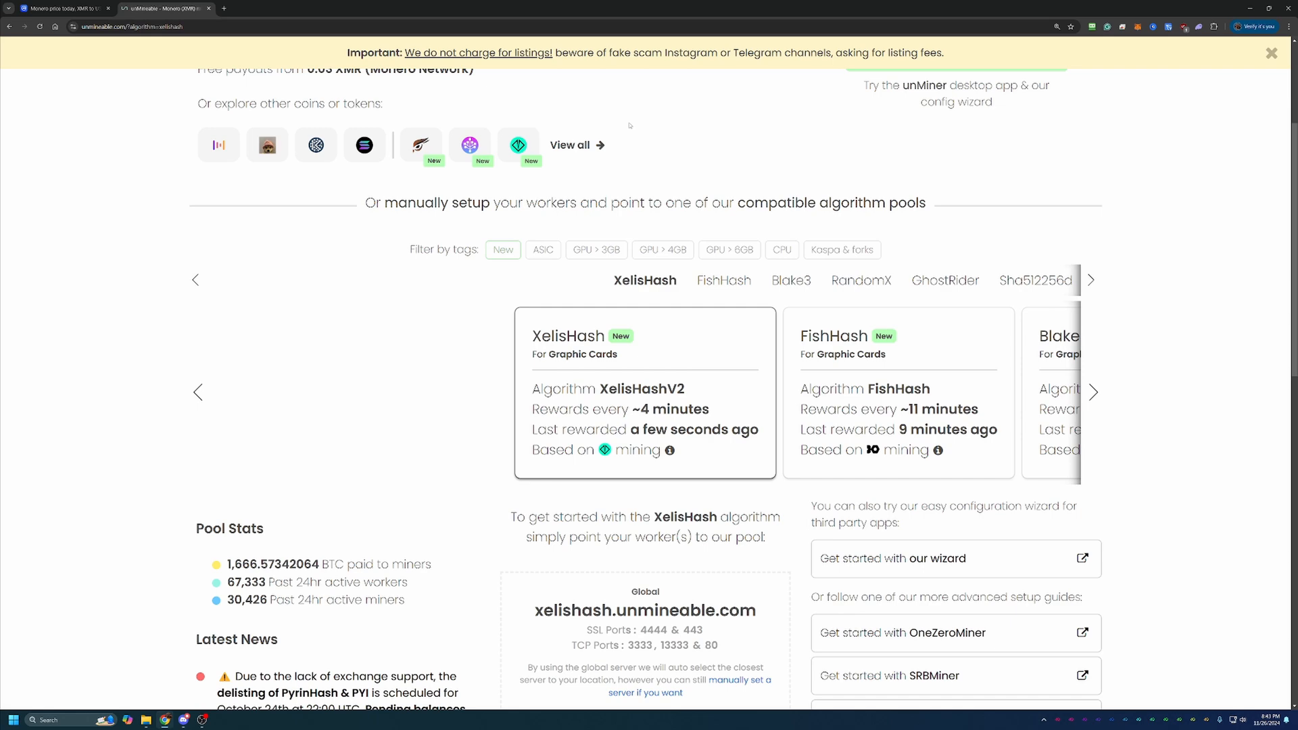
scroll(down, 3)
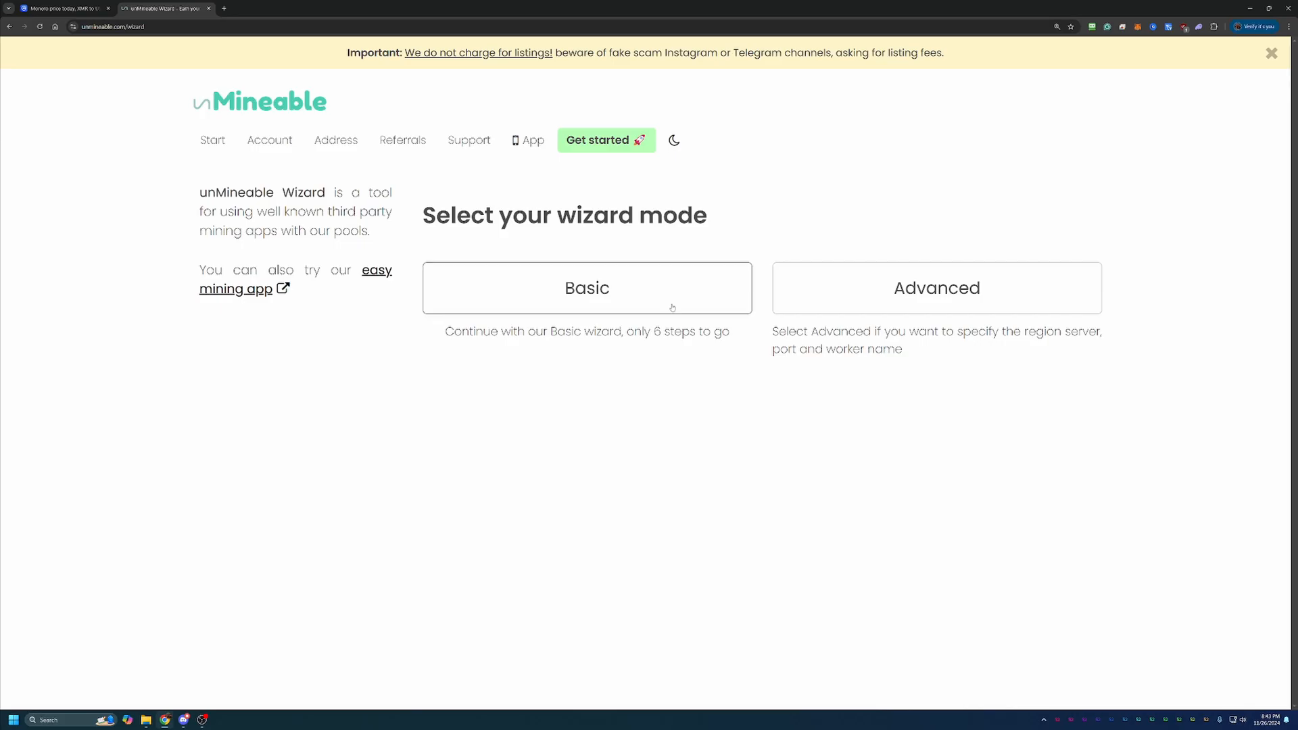
Choose the Basic five-step wizard and Graphics Card (GPU) as mining hardware.
click(586, 286)
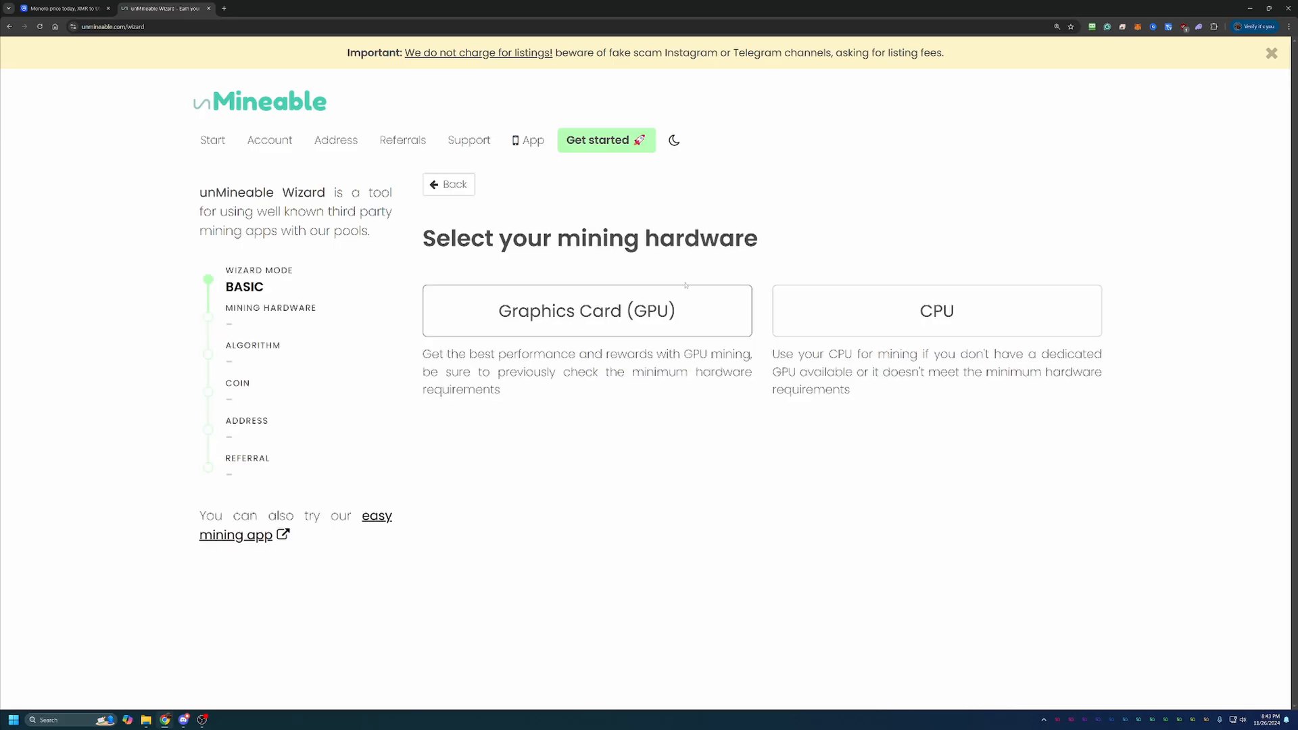
mouse_move(731, 265)
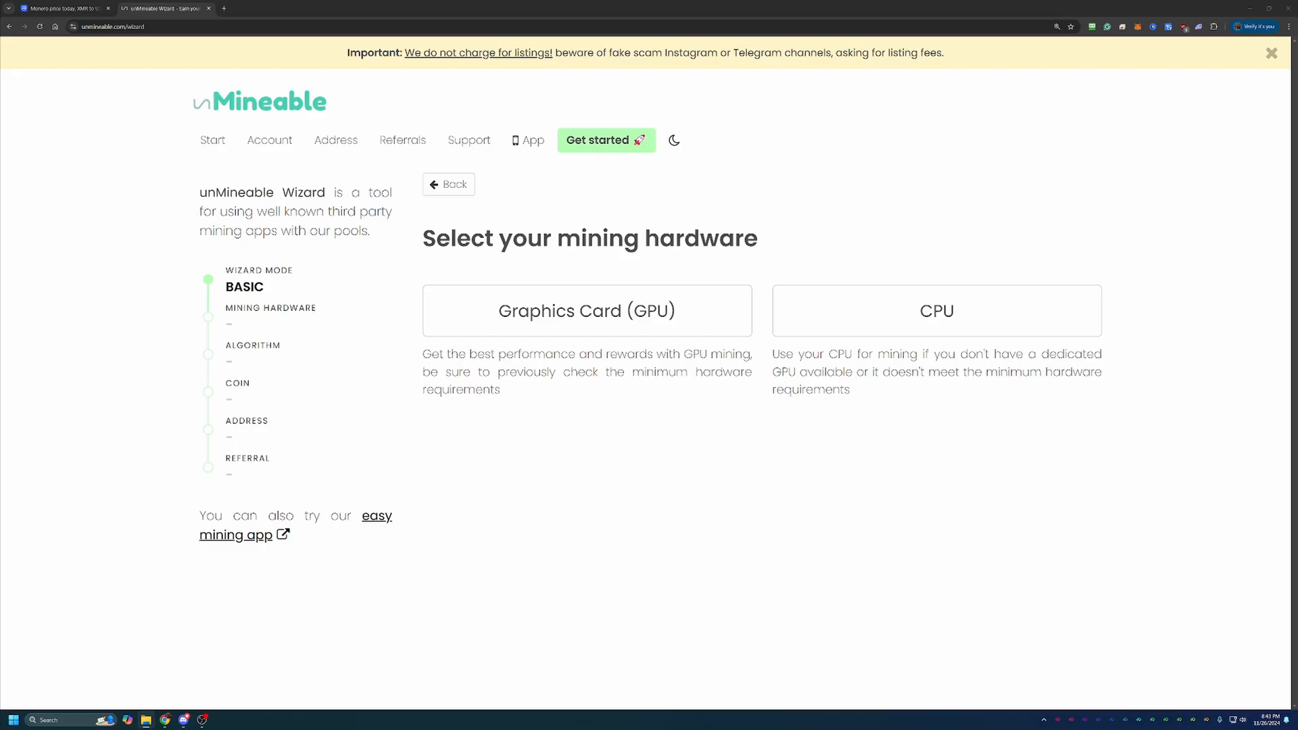
mouse_move(1042, 178)
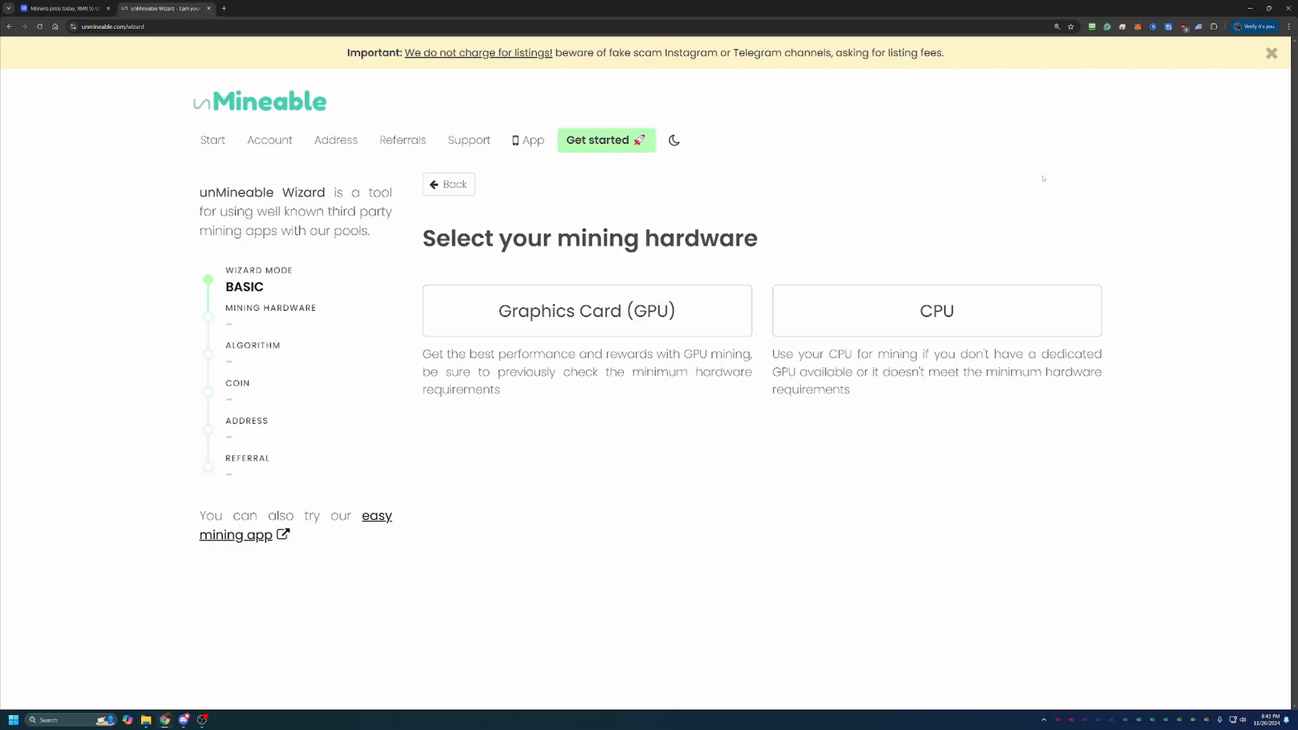
mouse_move(688, 342)
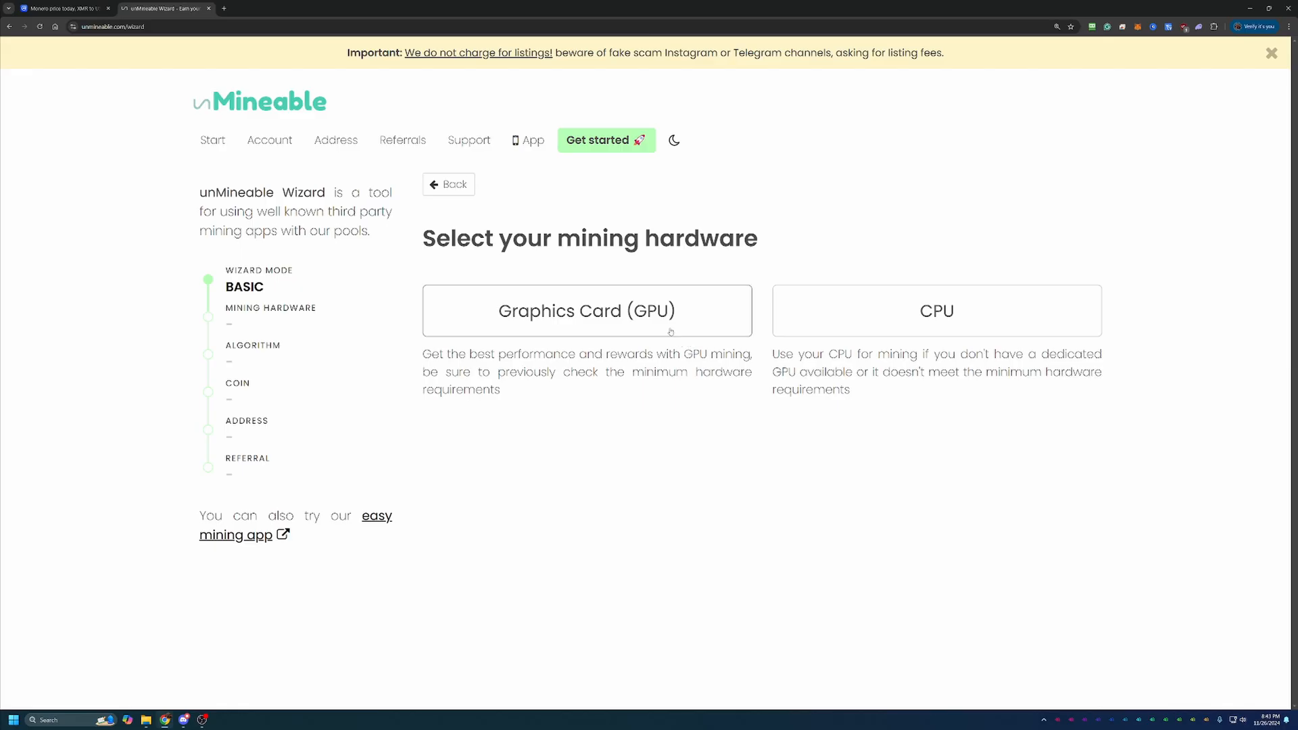
click(587, 311)
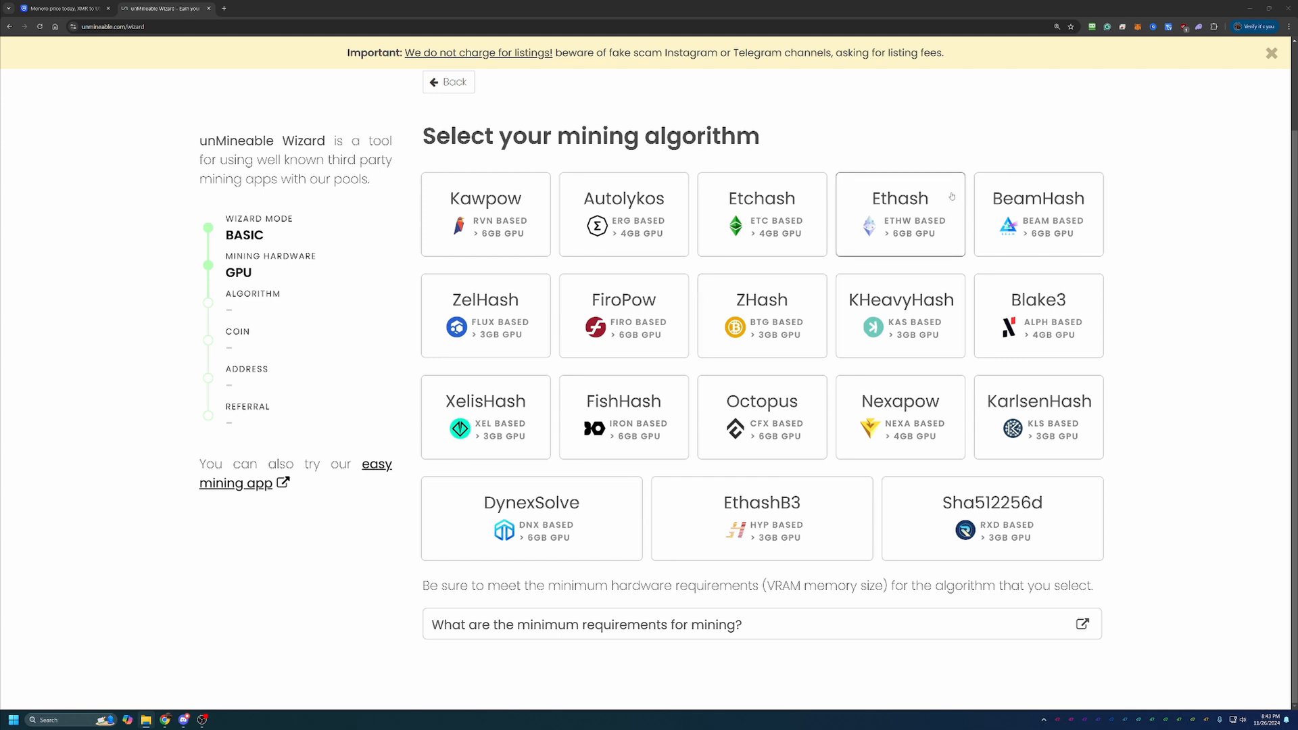
mouse_move(486, 294)
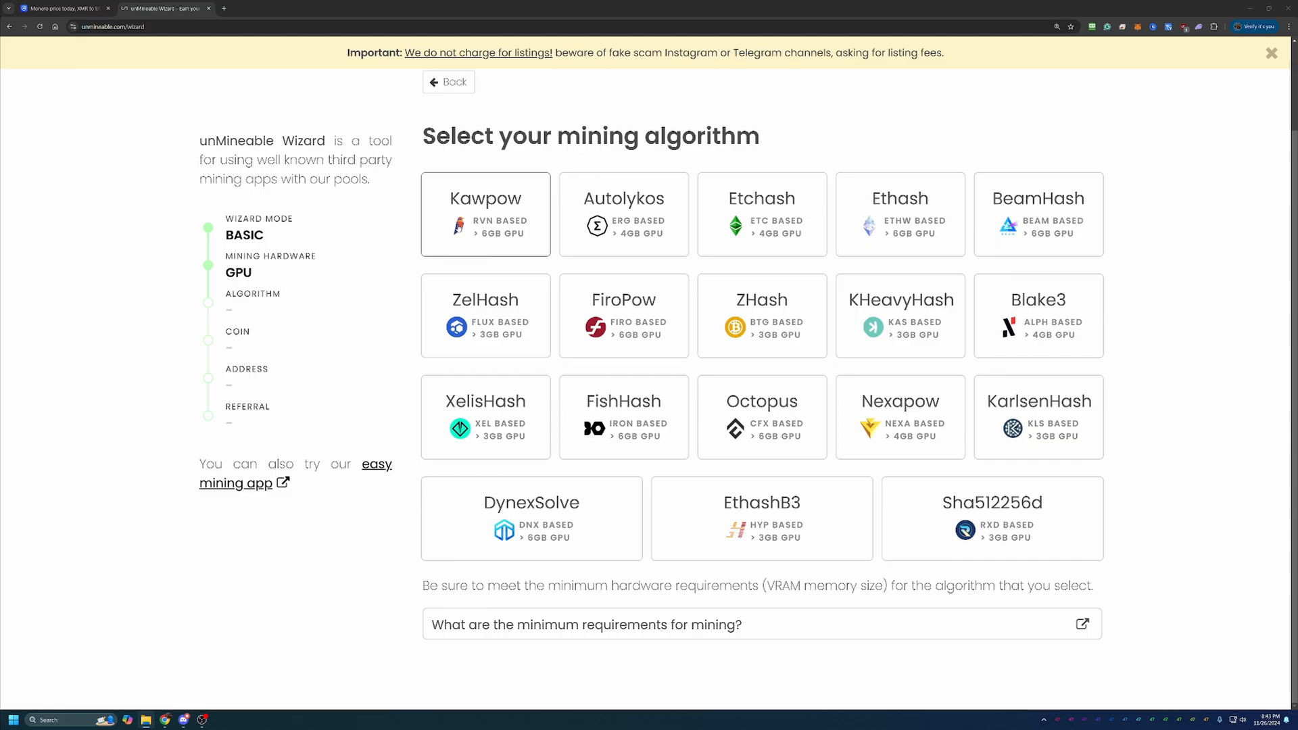
Choose Kawpow as the mining algorithm.
click(485, 214)
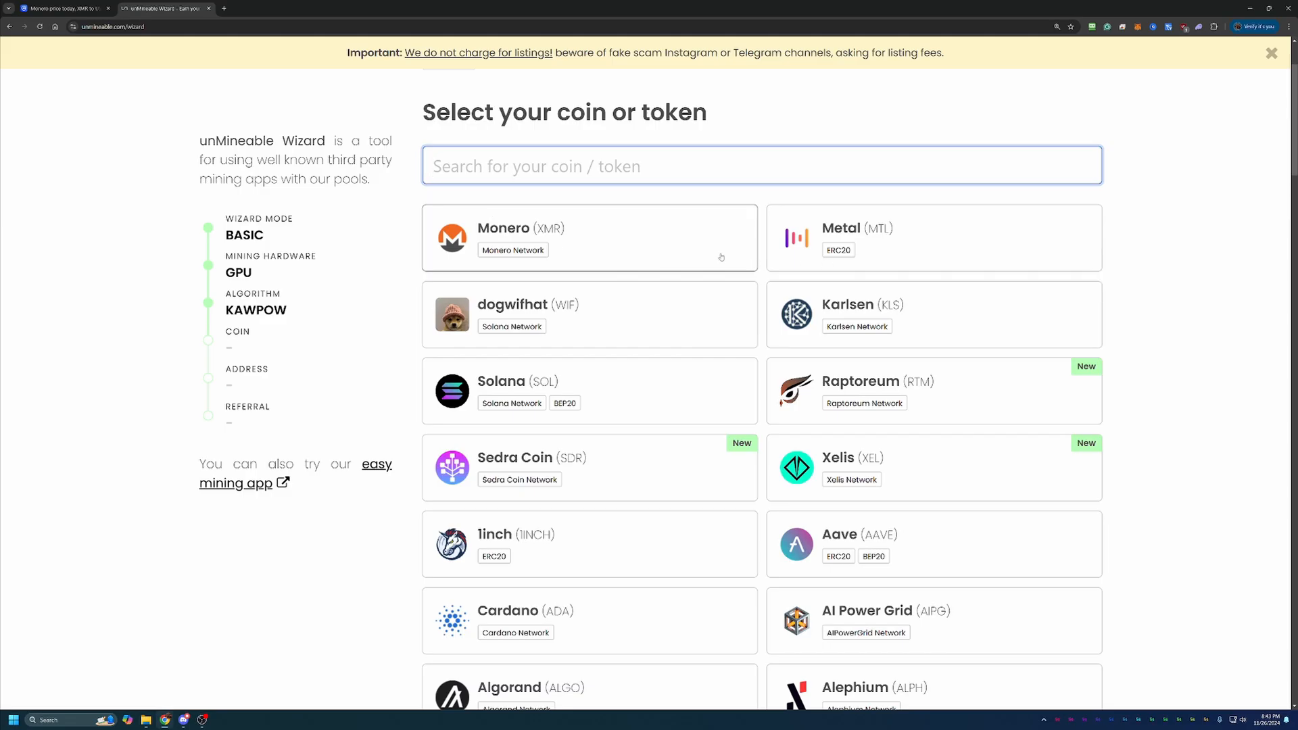
mouse_move(512, 250)
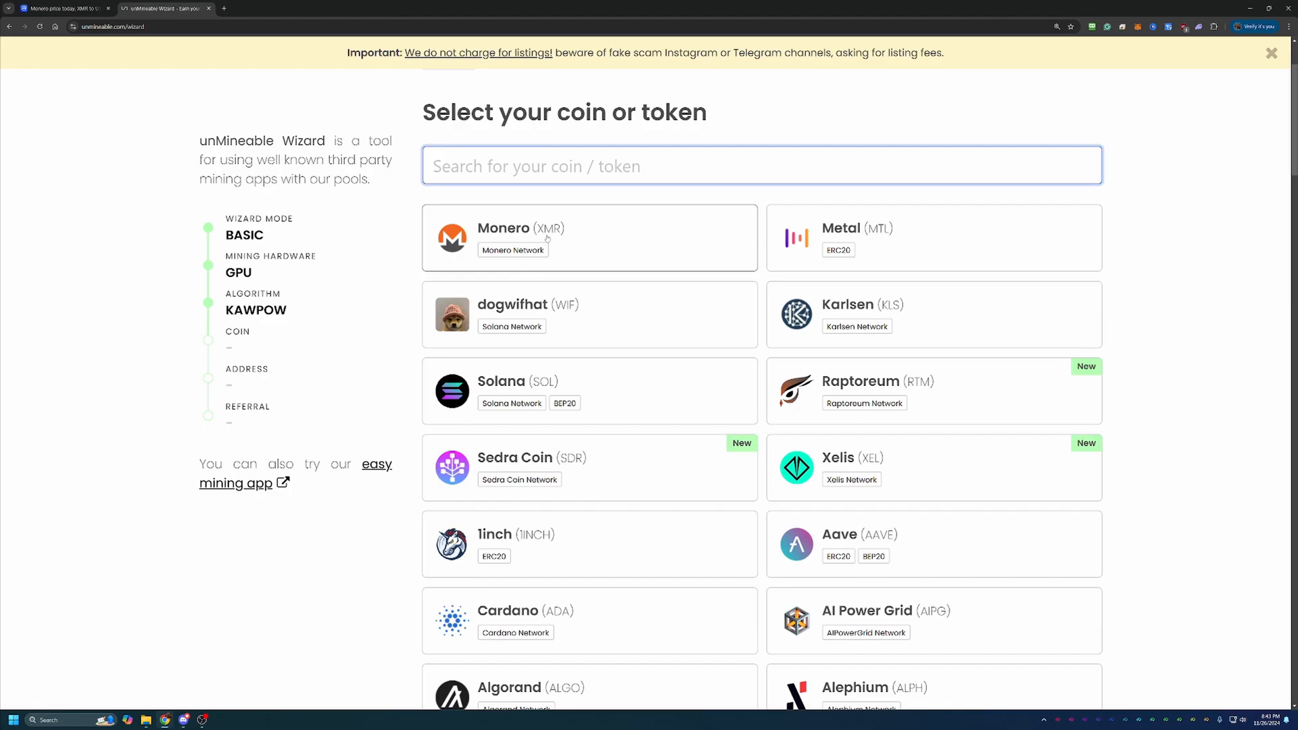
mouse_move(588, 216)
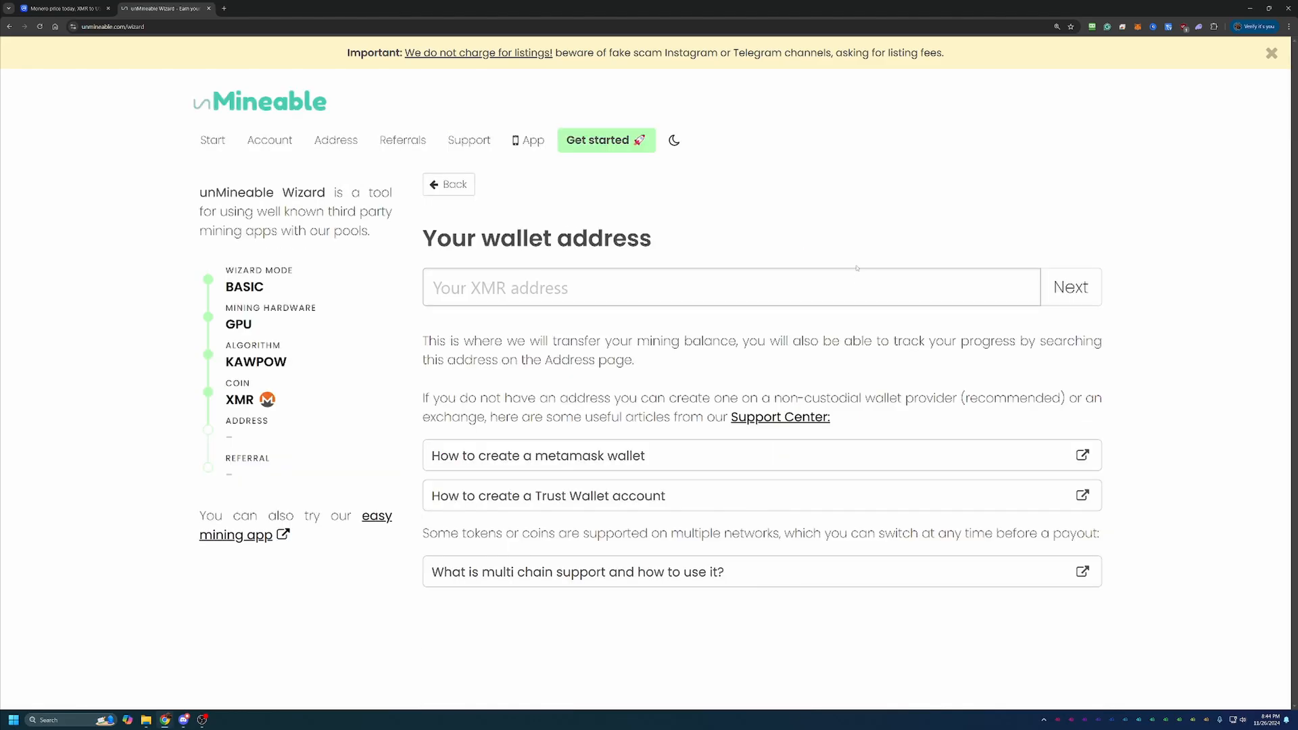
Enter the Monero payout wallet address and continue with Next.
click(728, 287)
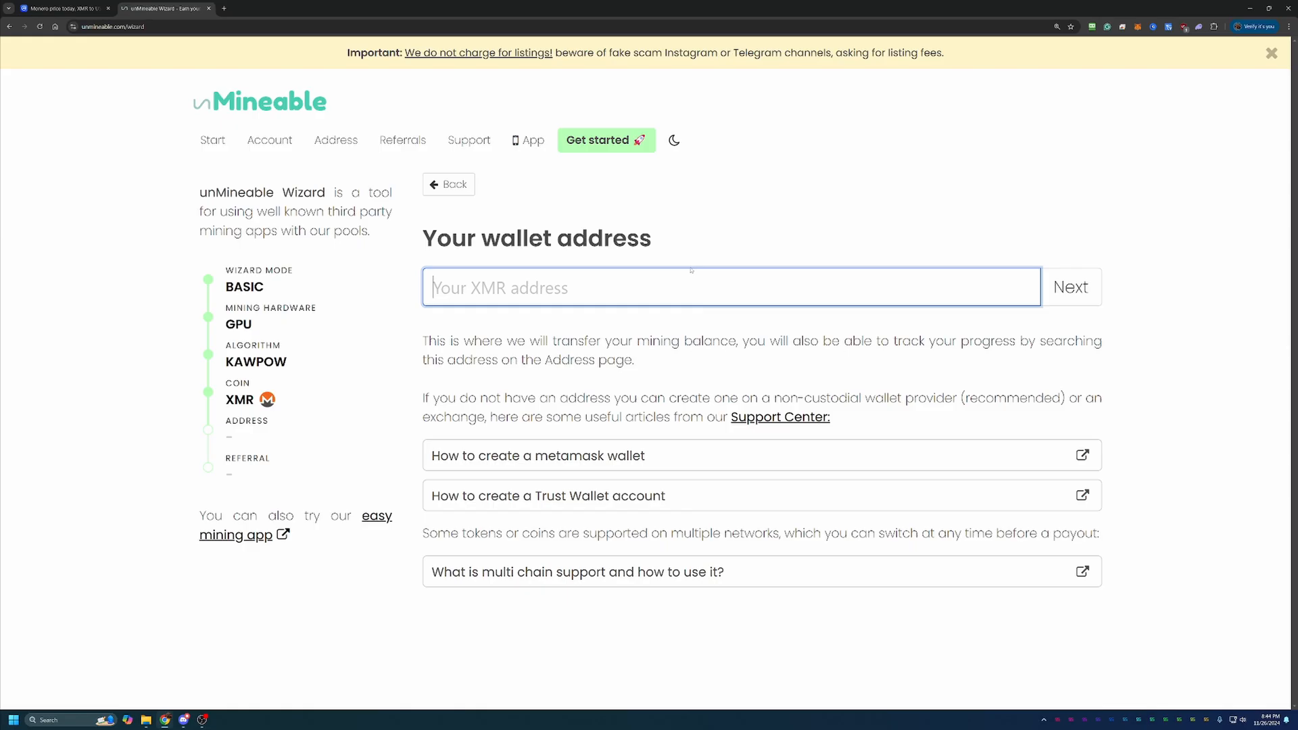
text(NHrdhp9hghfLXQNQj4J76TLtwYGoooKApWLM7kaZwdAxLycceHmuVcELCSFPHq)
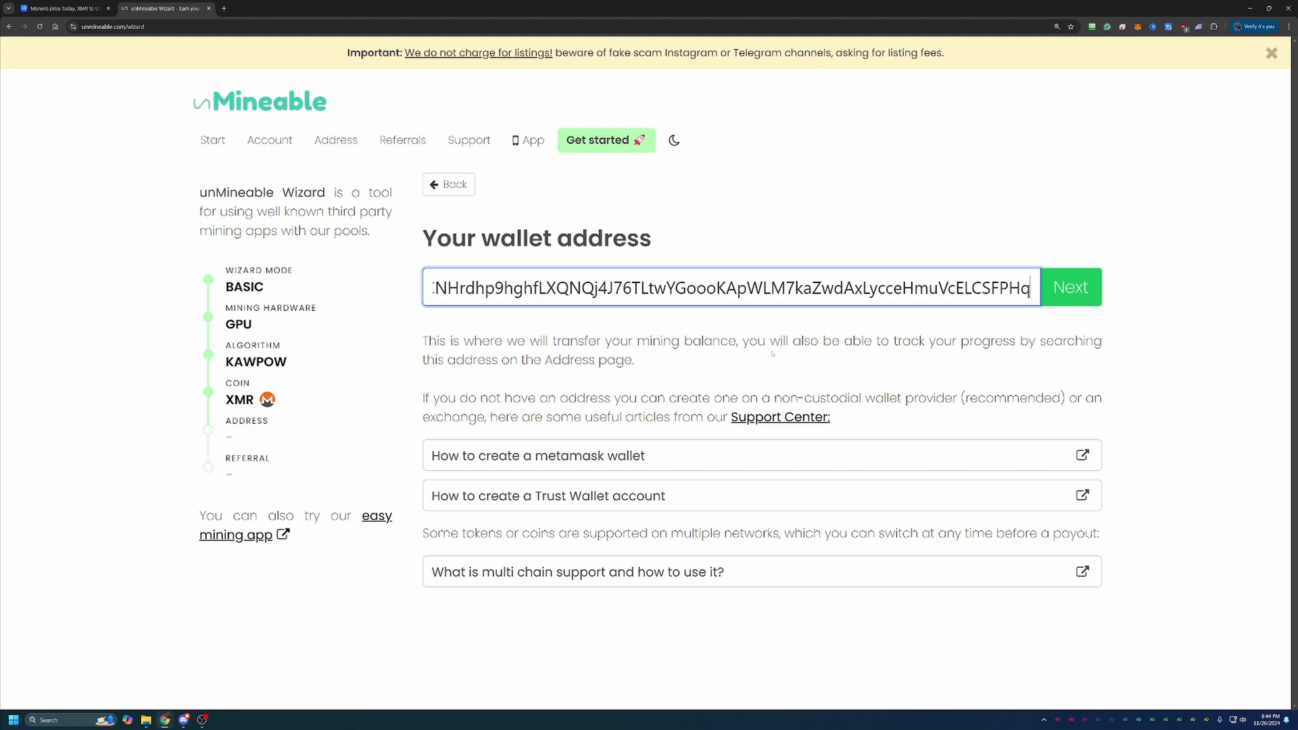
mouse_move(772, 348)
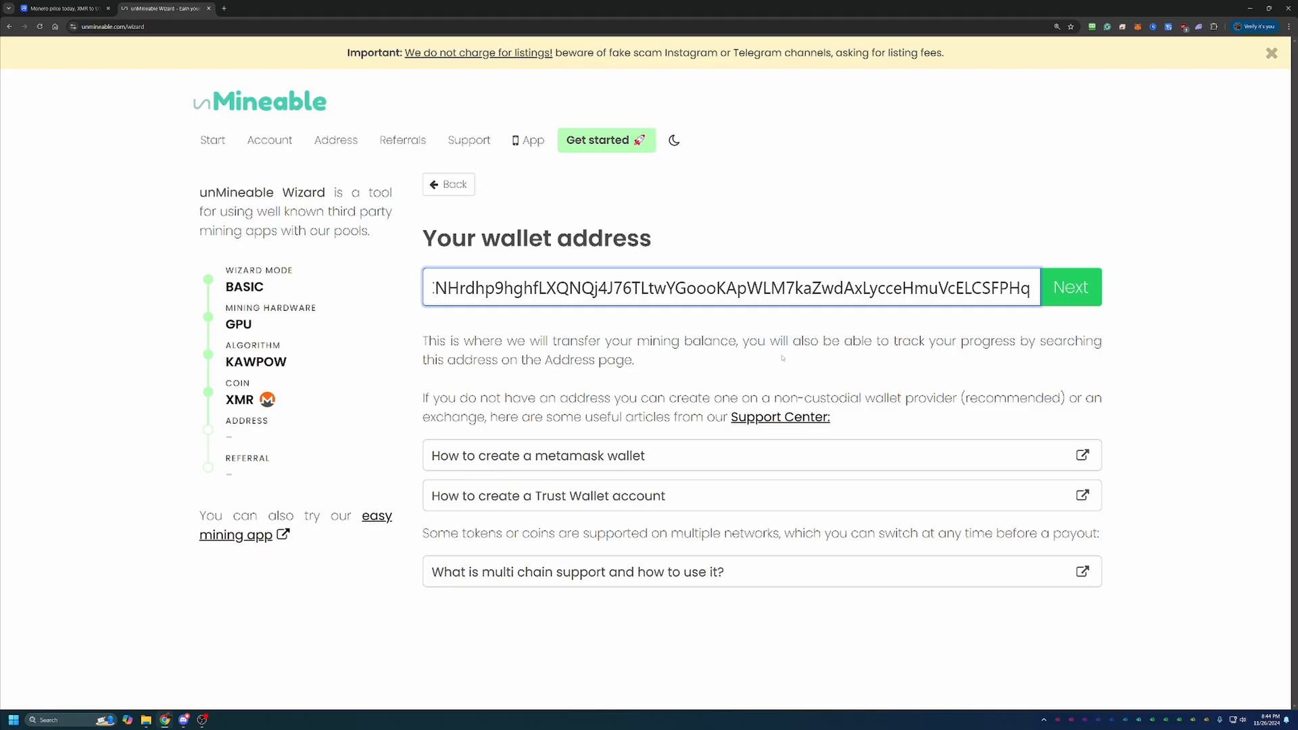
mouse_move(844, 404)
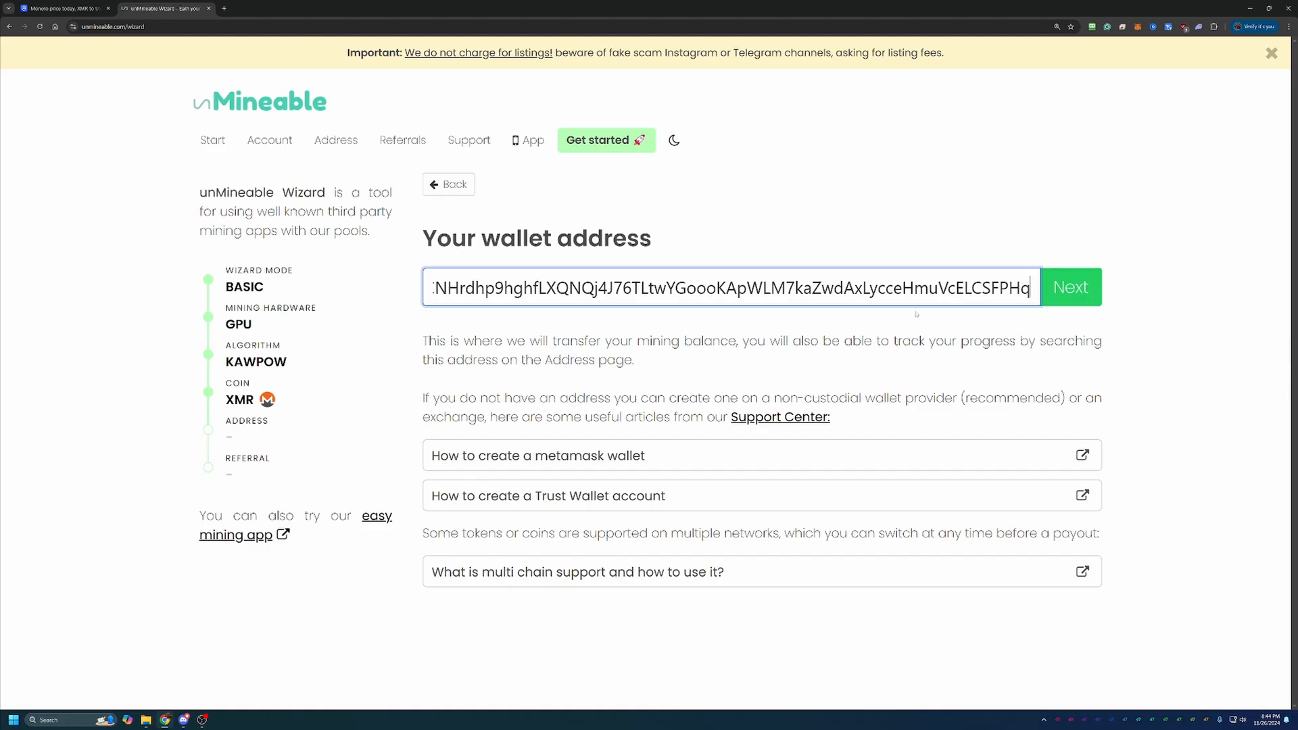
click(1071, 286)
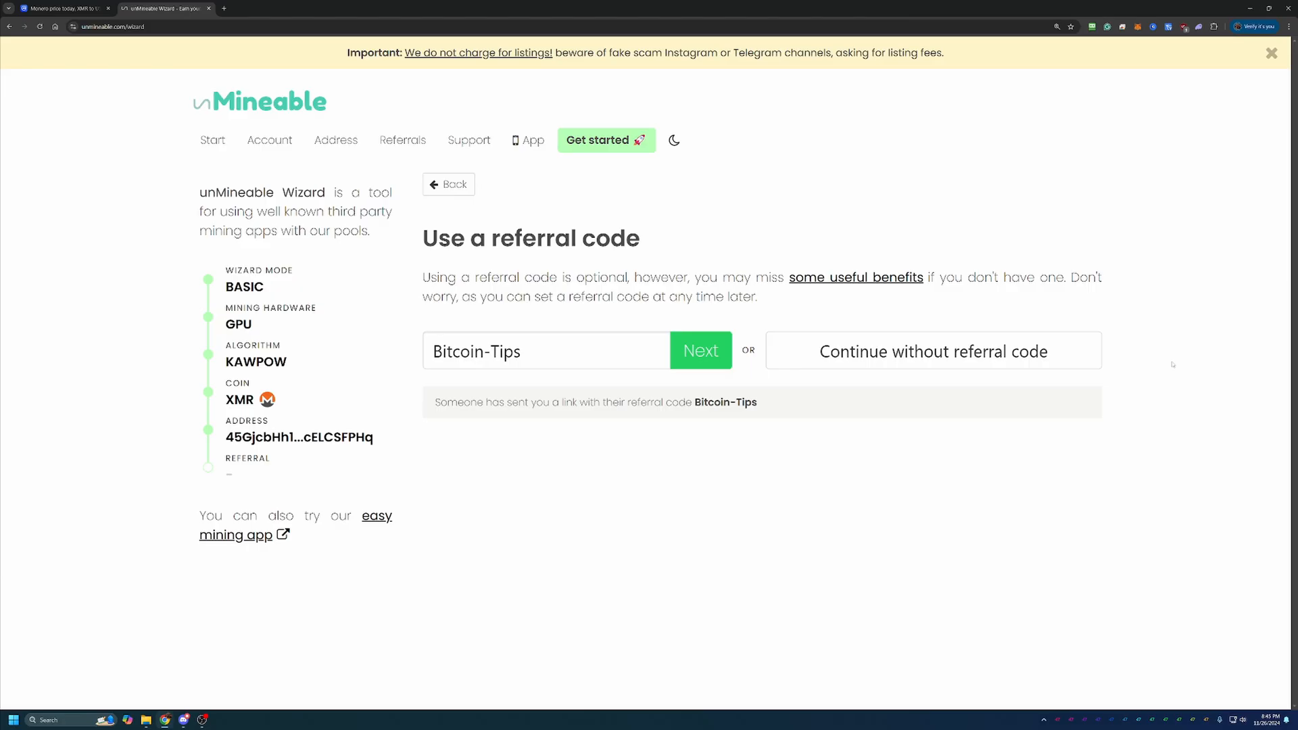
mouse_move(1131, 370)
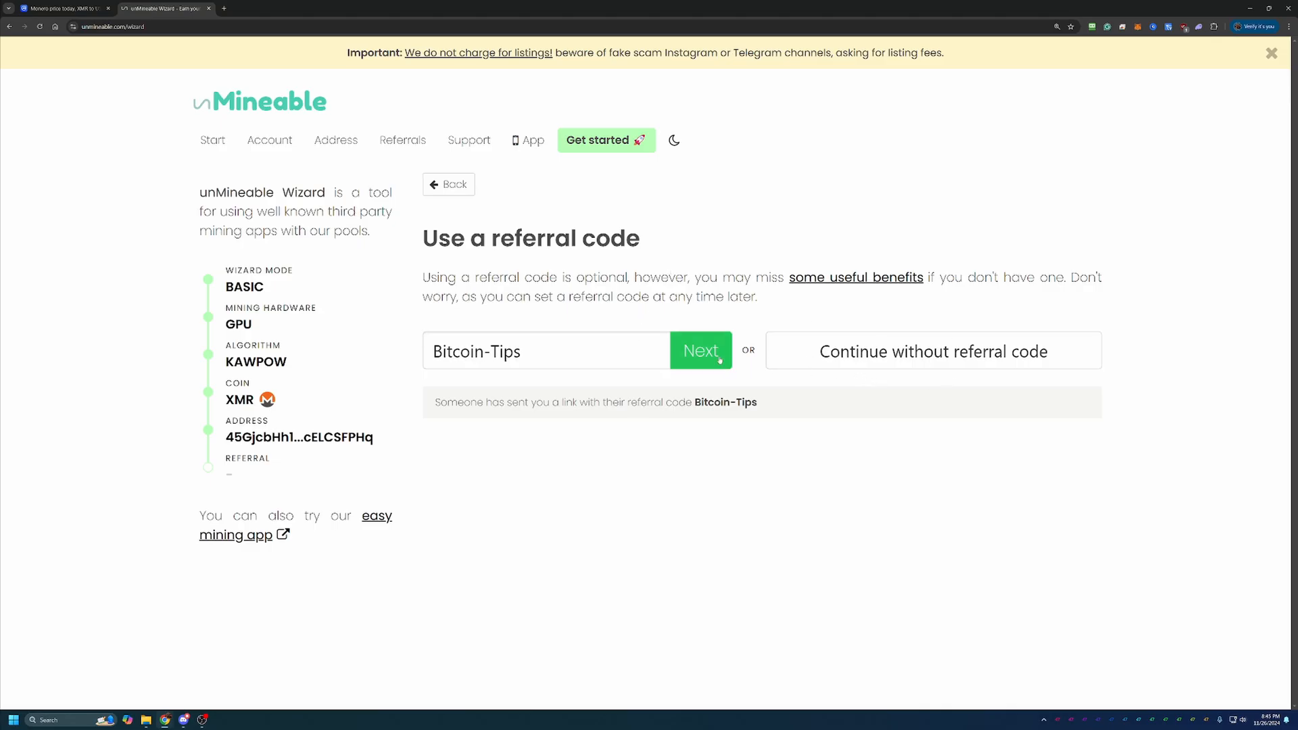
Keep the prefilled Bitcoin-Tips referral code and finish the wizard with Next.
click(699, 350)
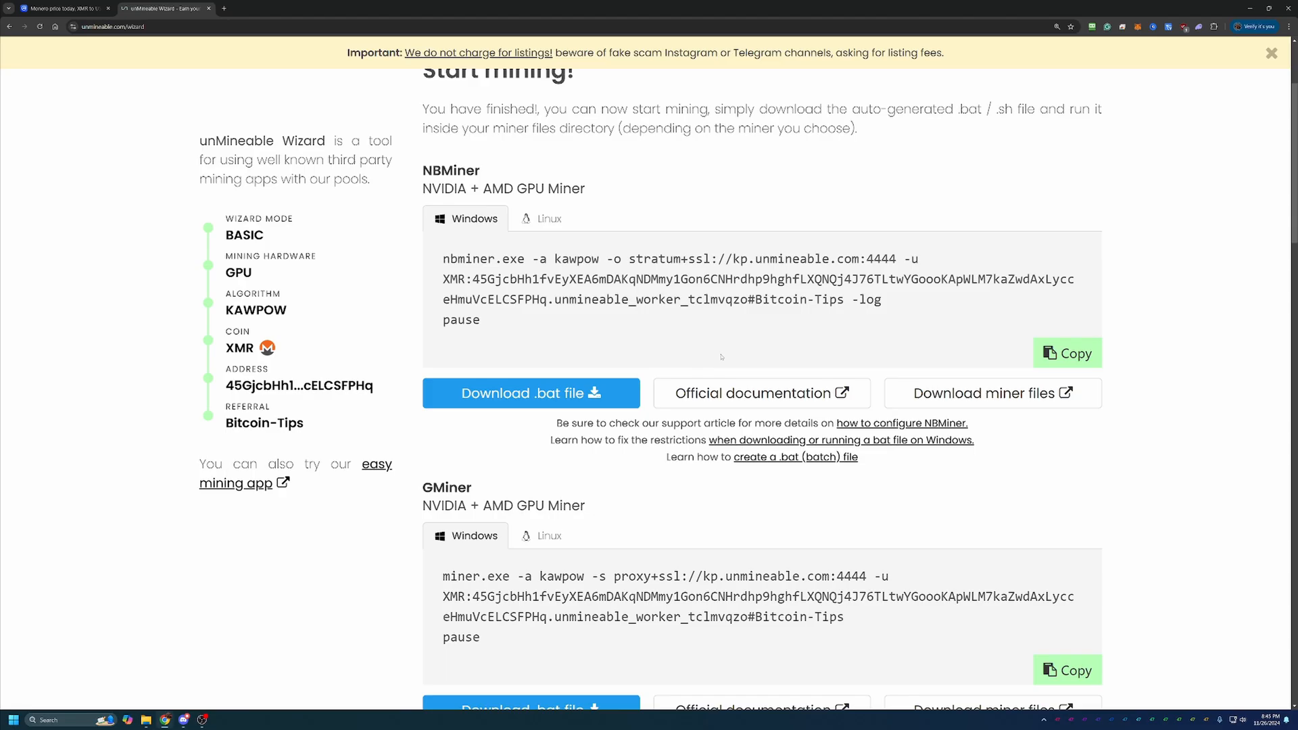
mouse_move(707, 327)
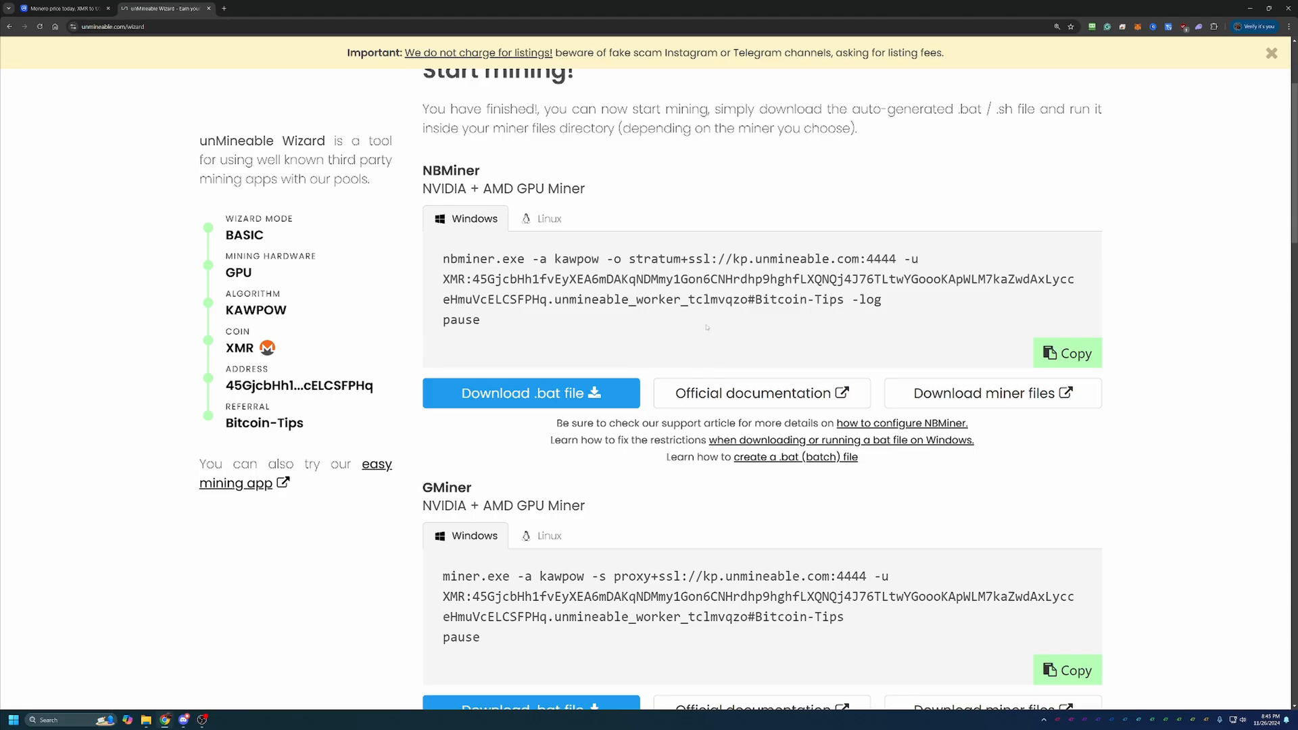
Scroll to the GMiner section and choose Download miner files.
scroll(down, 3)
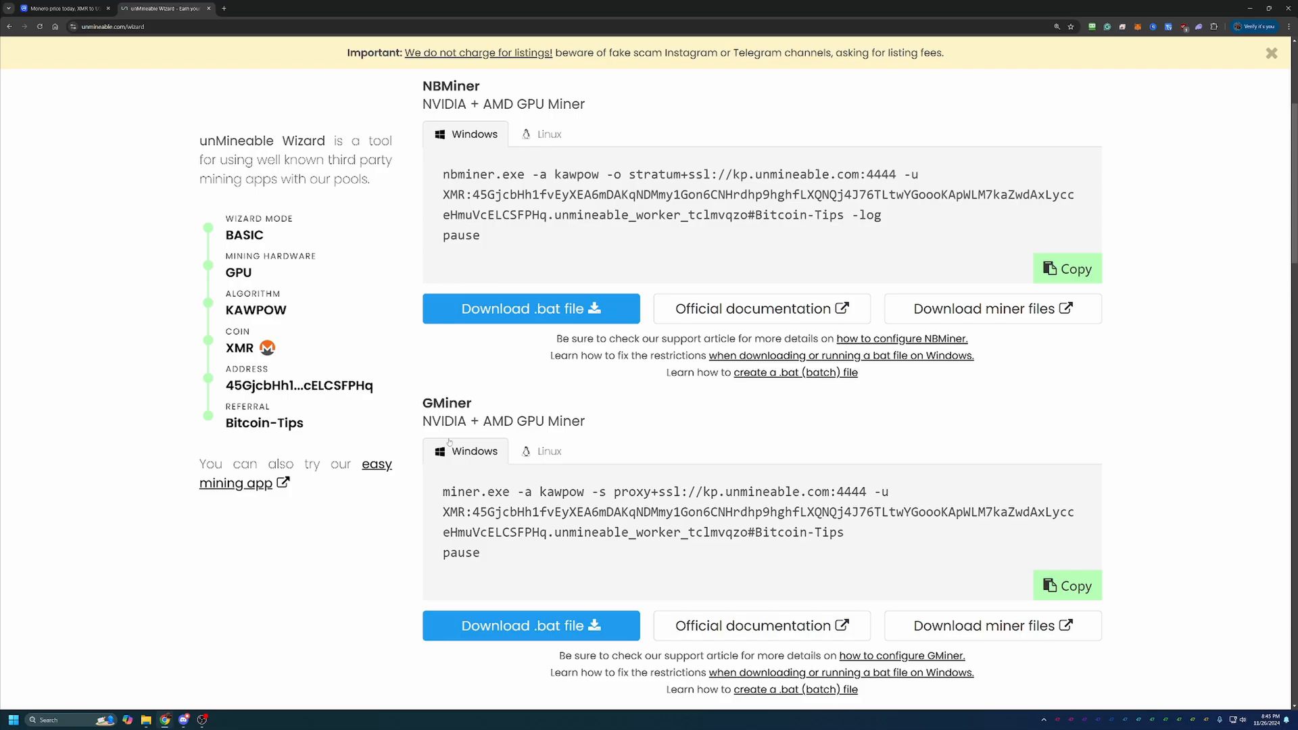
mouse_move(448, 442)
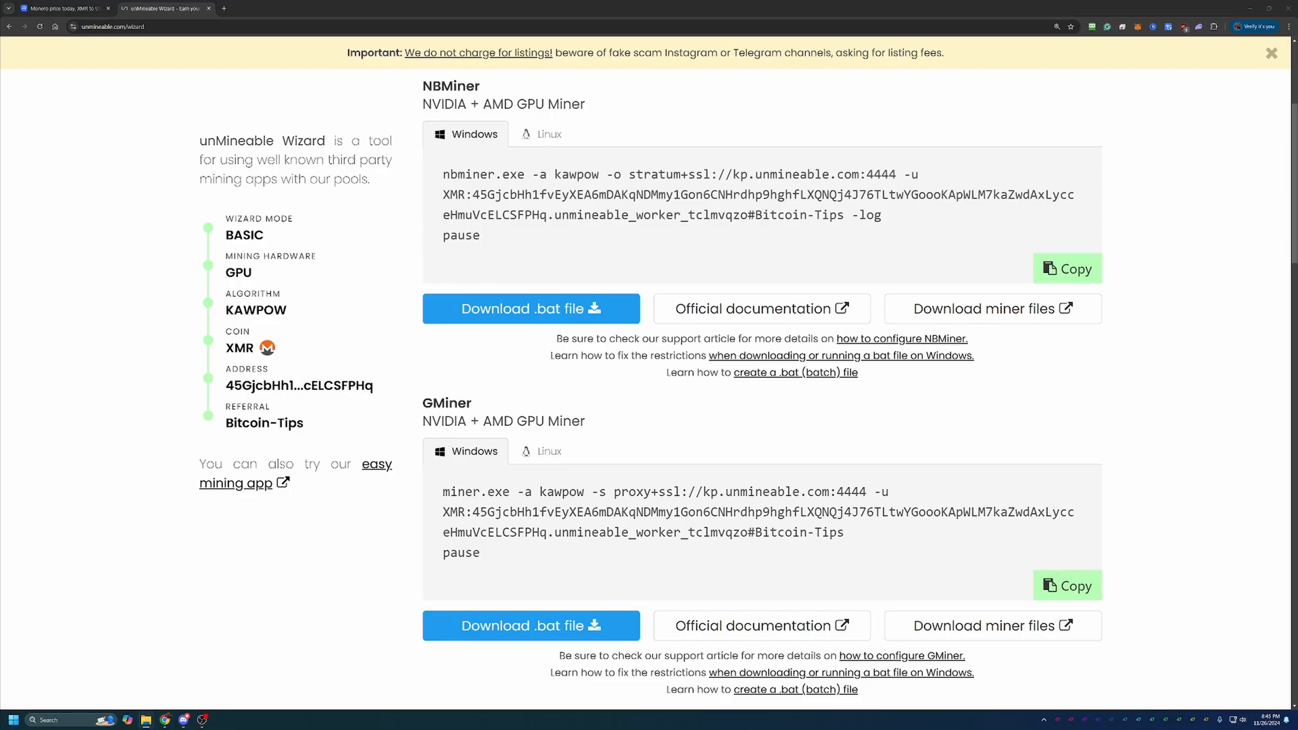
mouse_move(868, 448)
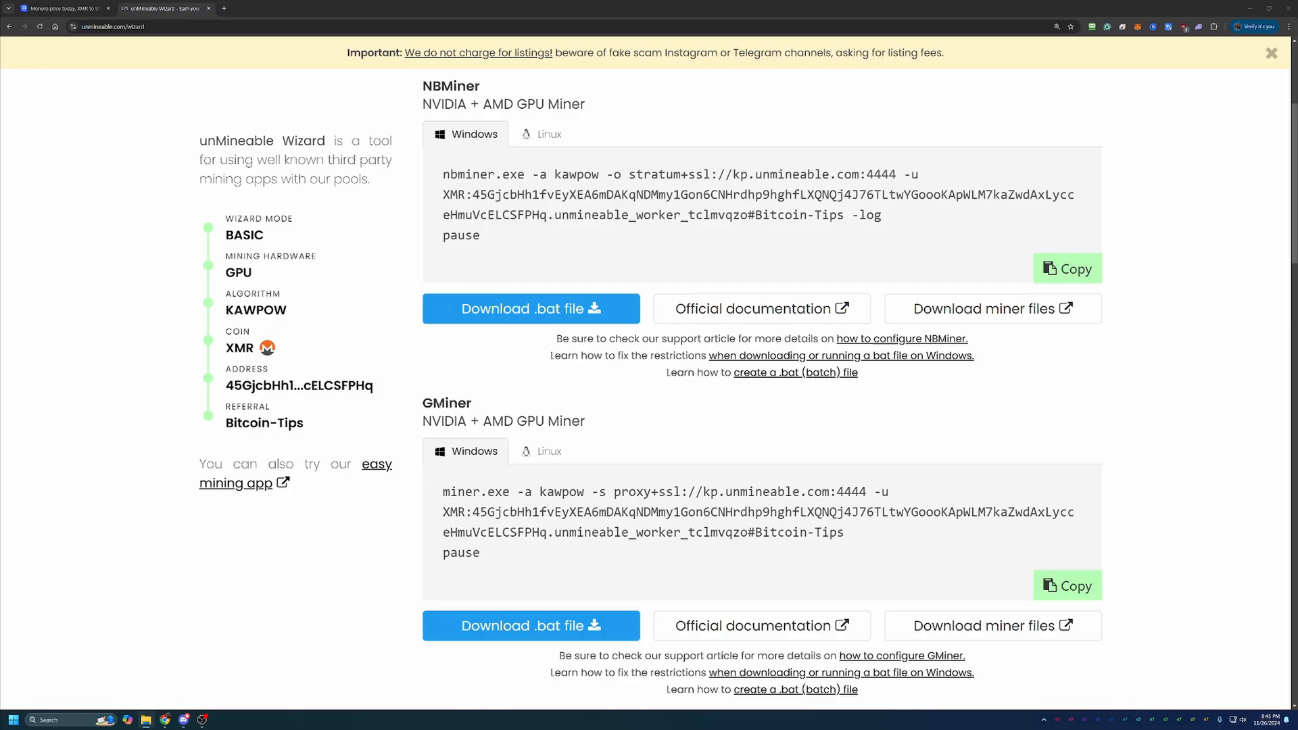
click(991, 624)
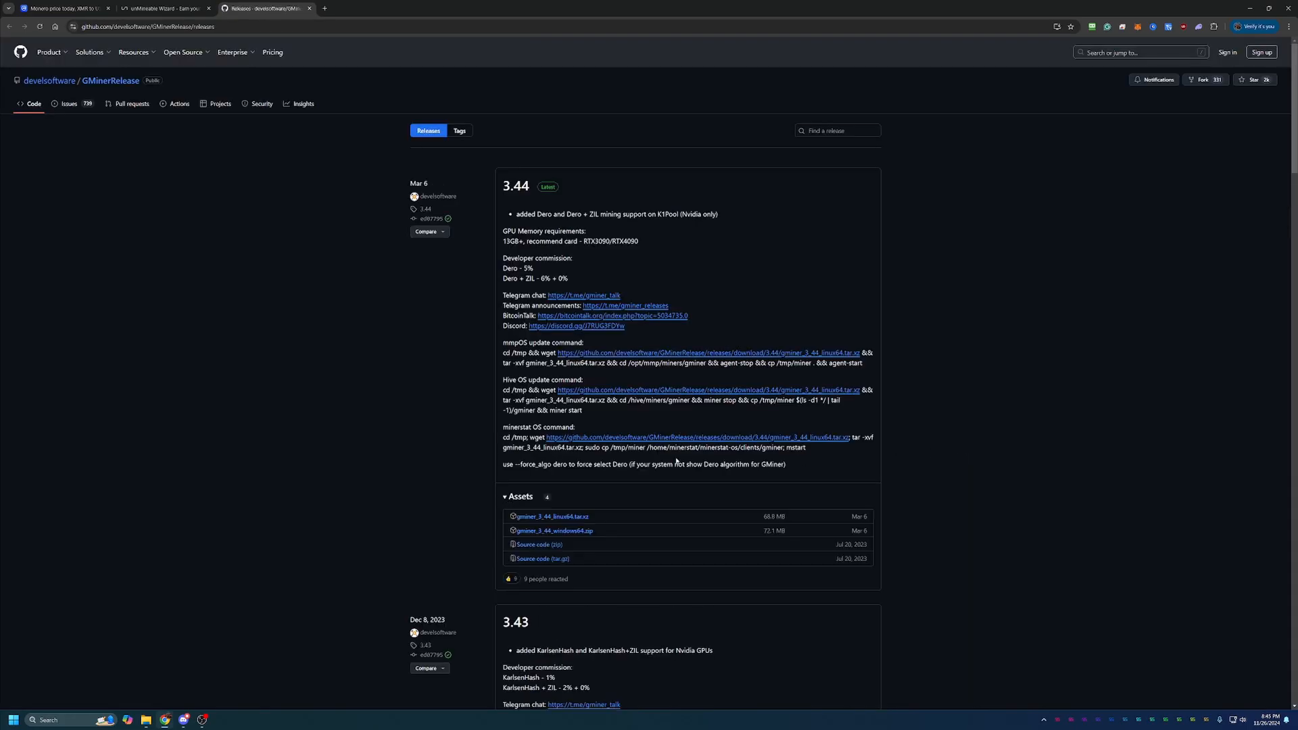
mouse_move(561, 567)
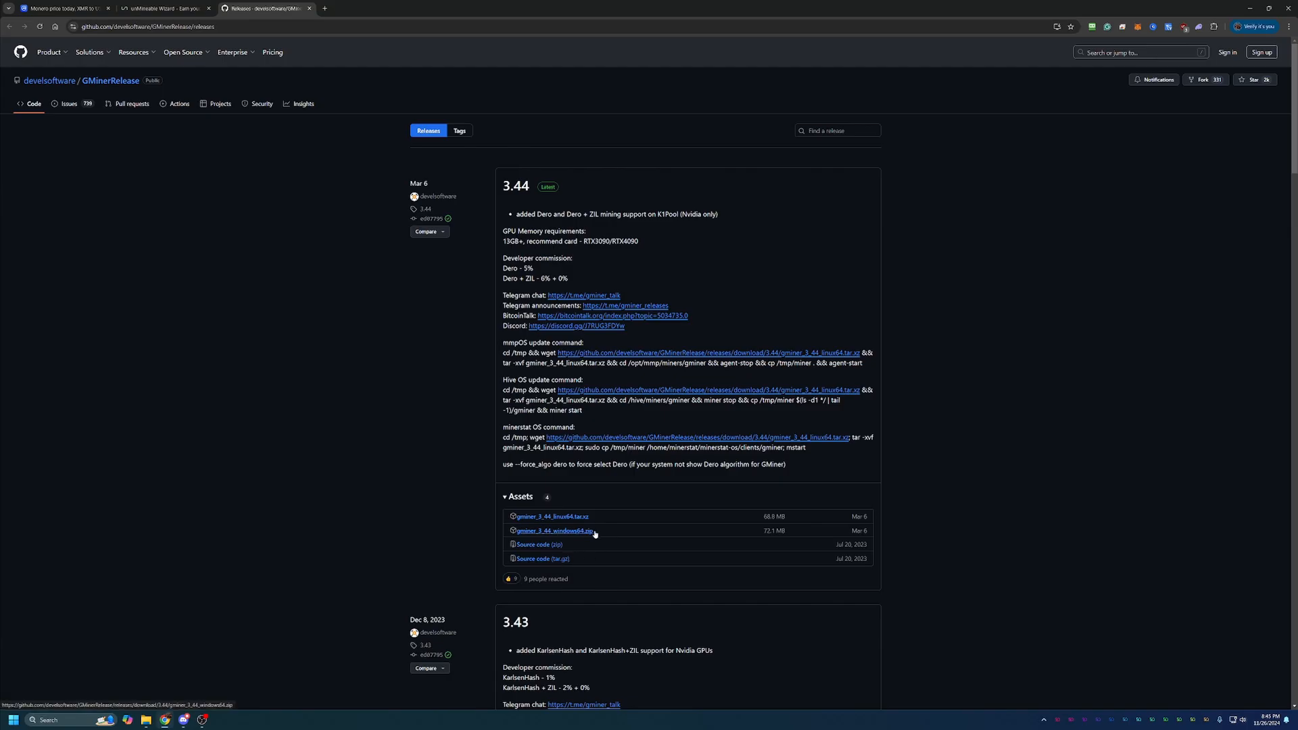
mouse_move(585, 522)
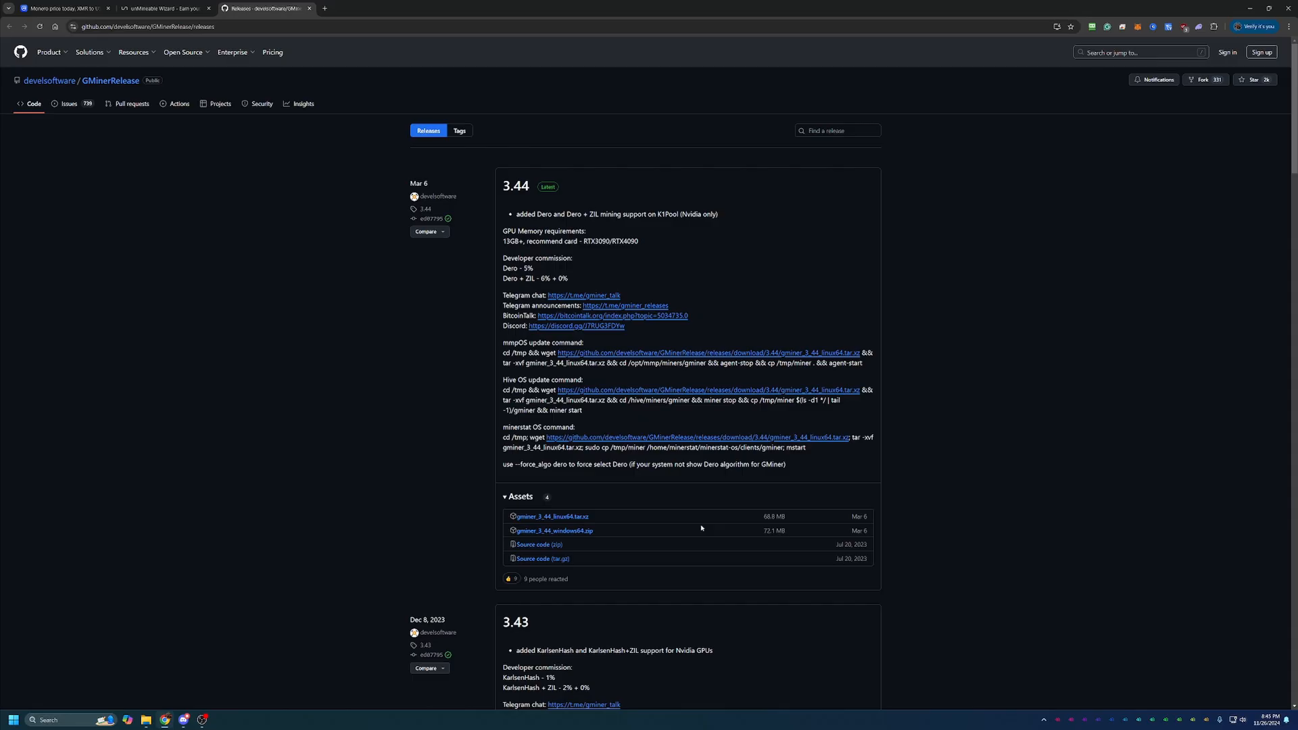
mouse_move(678, 529)
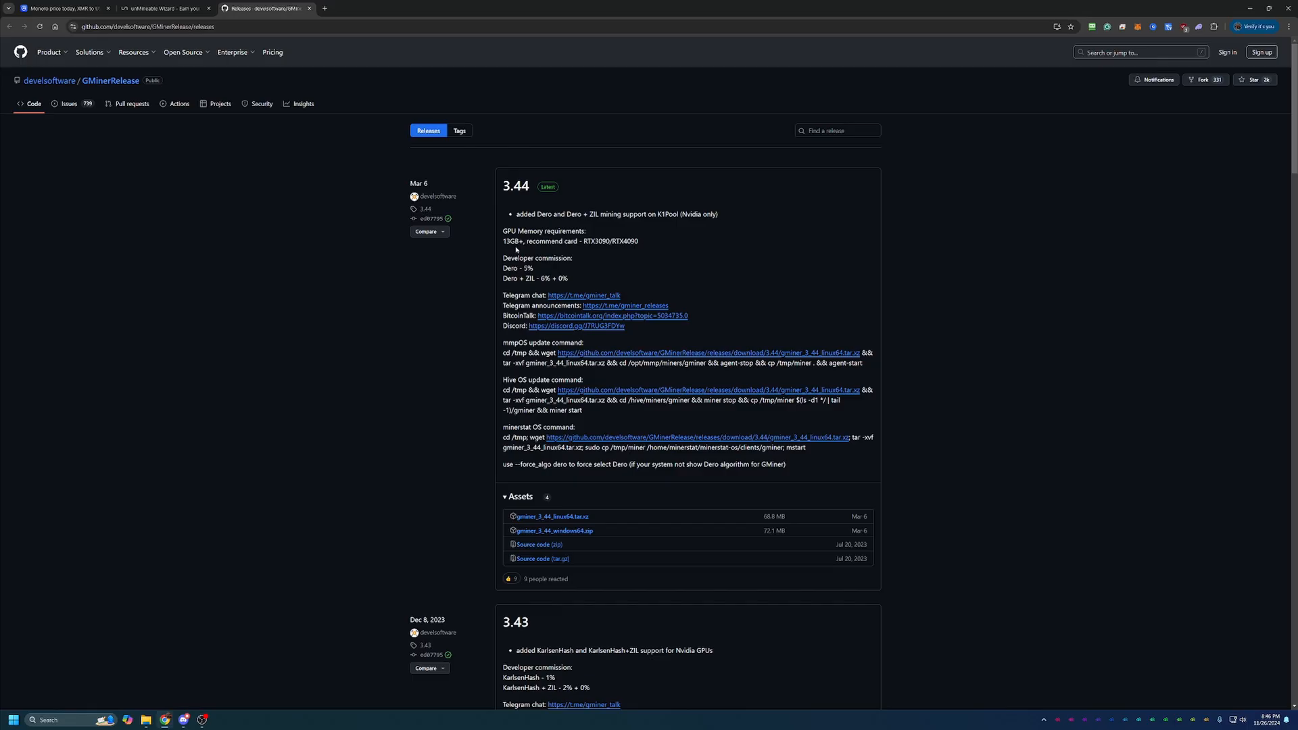
mouse_move(1179, 356)
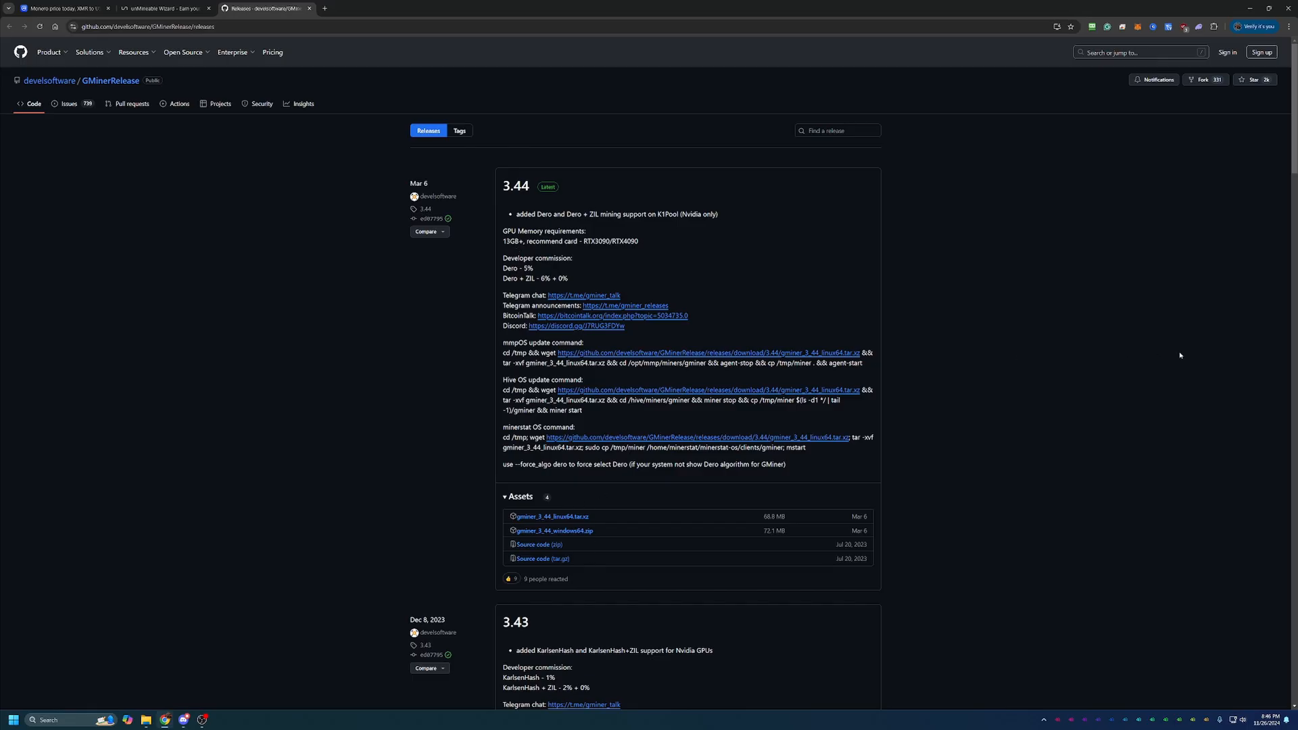
Review the GMiner 3.44 release assets on GitHub, including gminer_3_44_windows64.zip.
click(164, 8)
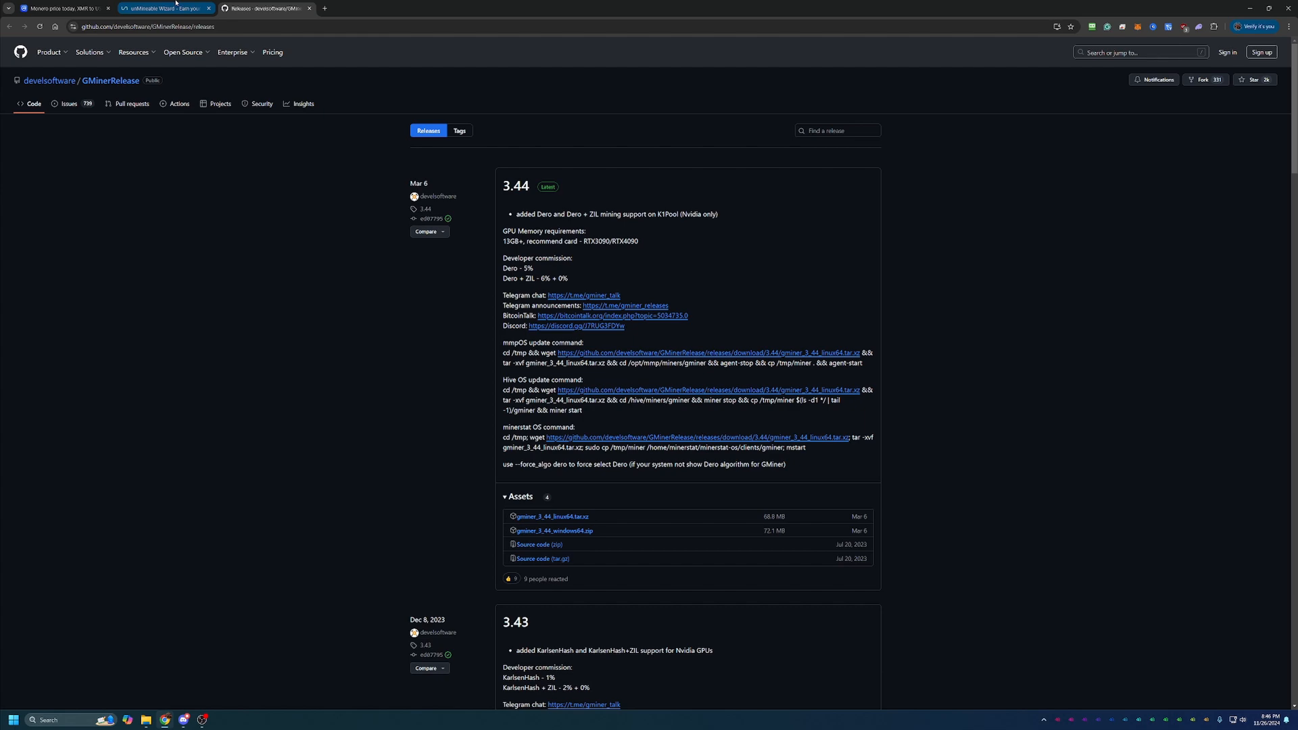
Back in the unMineable wizard, download the GMiner XMR .bat file, keeping it unverified.
click(161, 8)
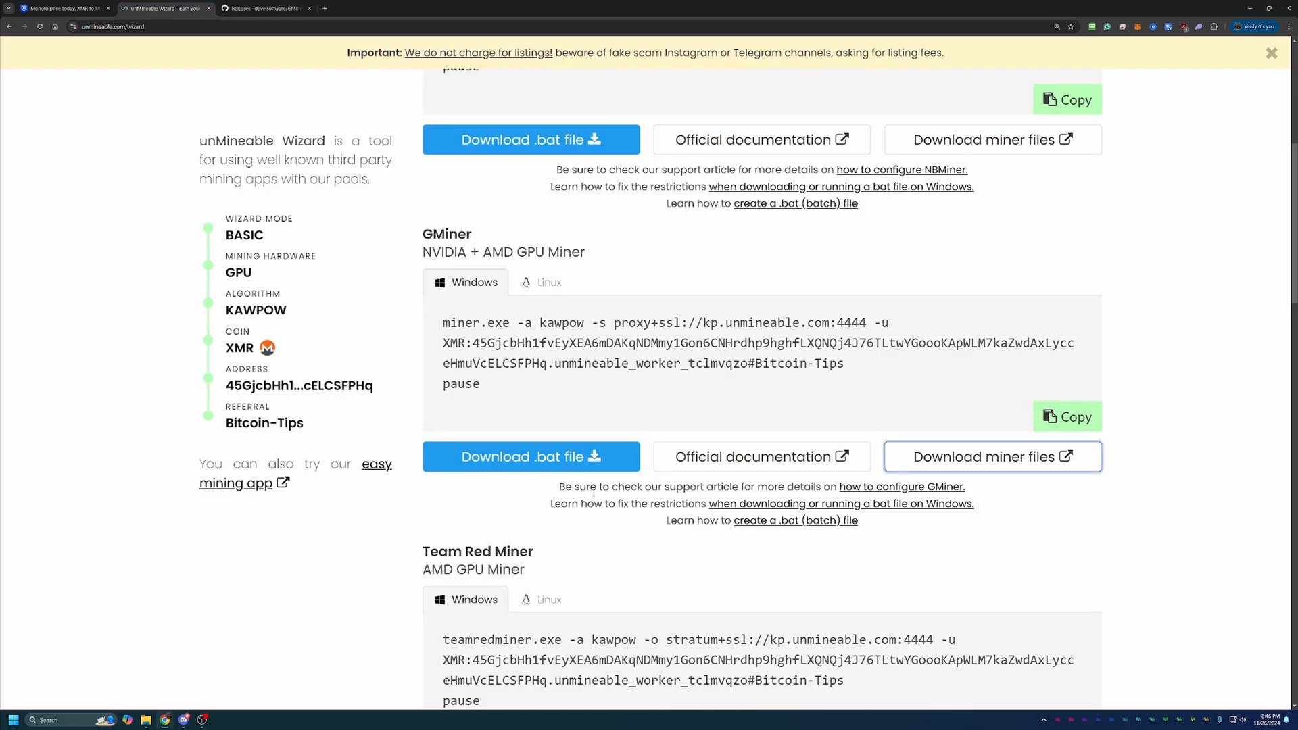
mouse_move(622, 382)
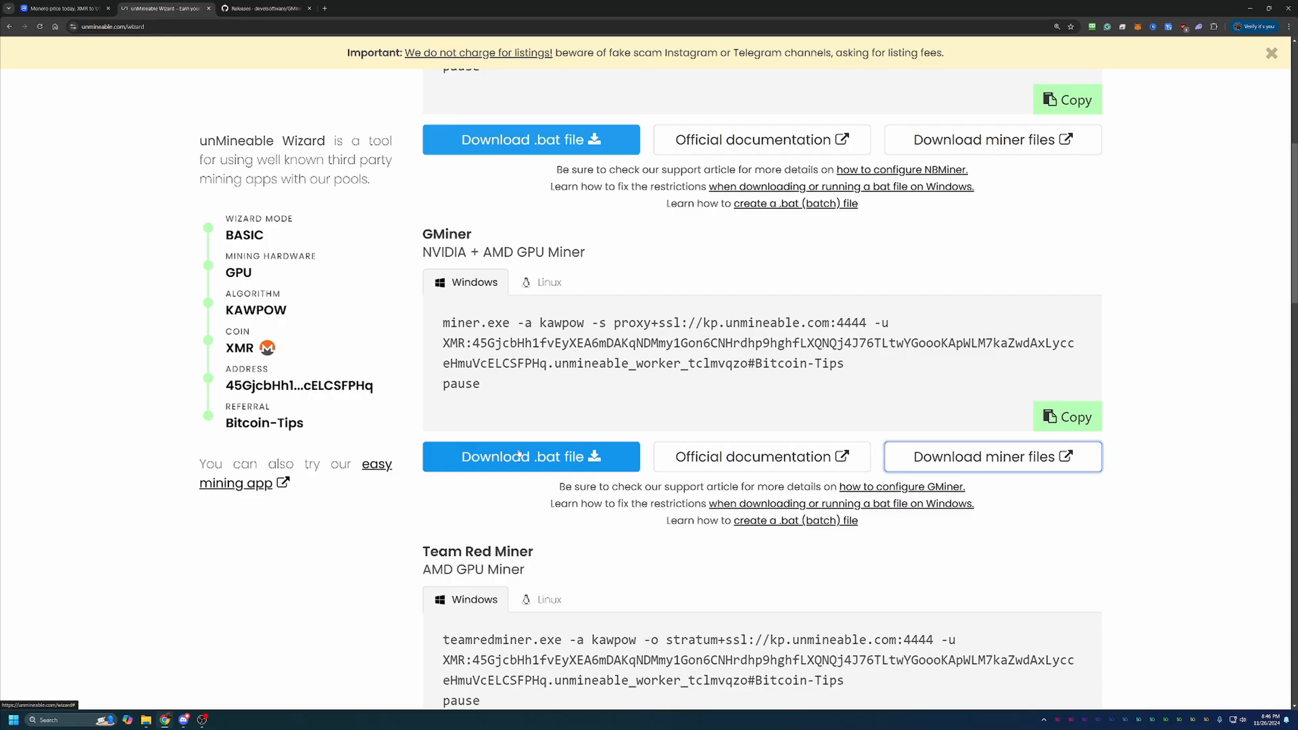
click(528, 456)
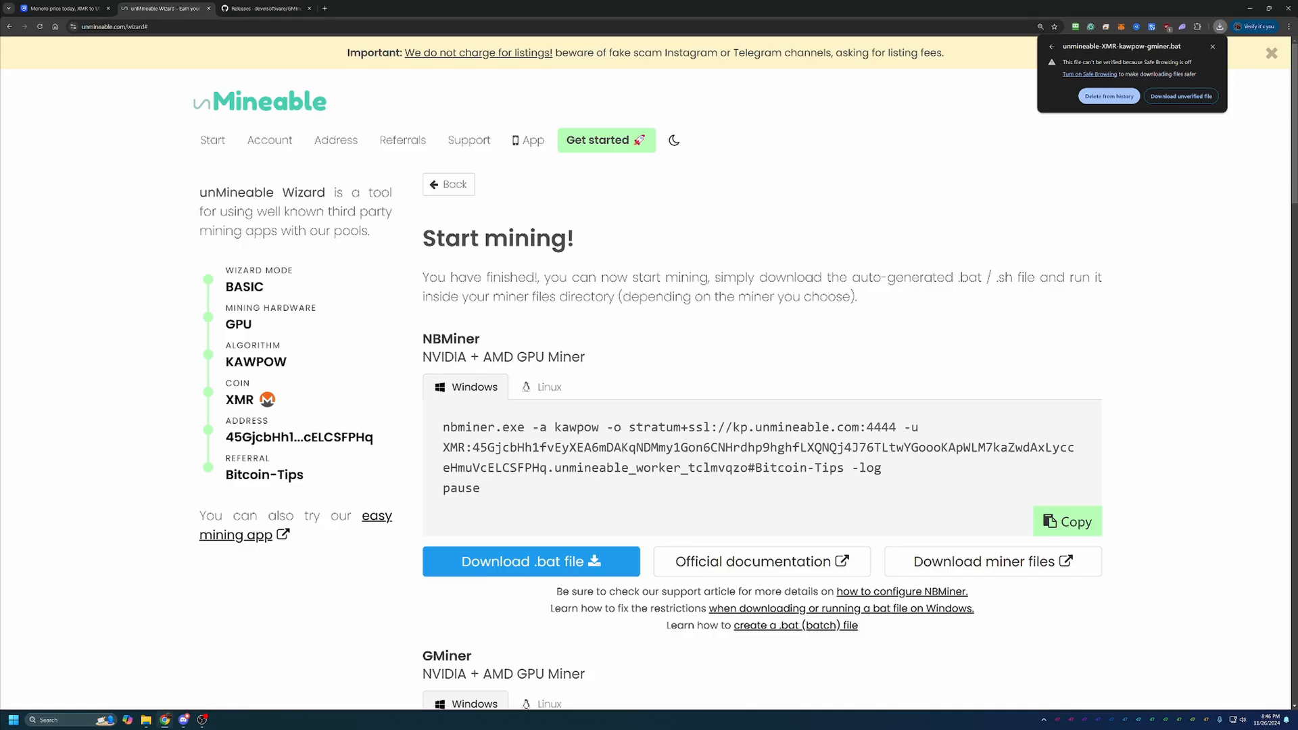
mouse_move(1095, 254)
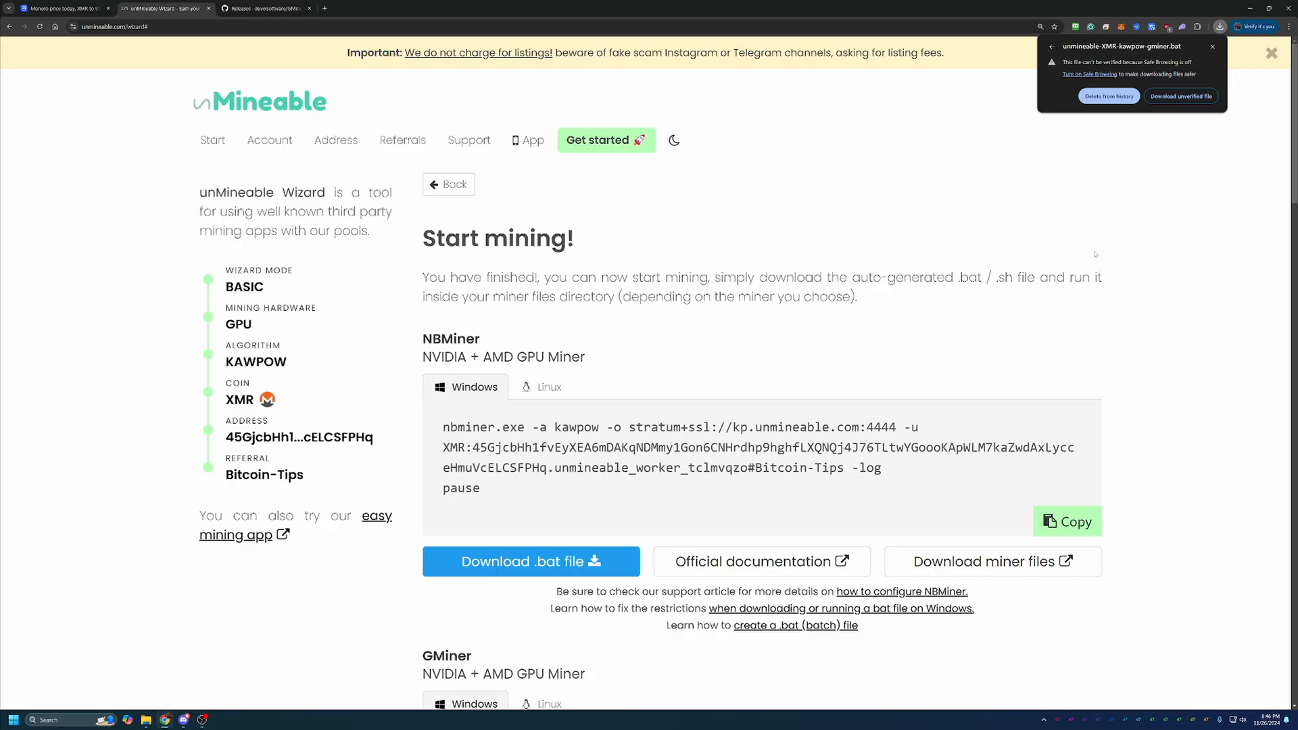
mouse_move(1095, 254)
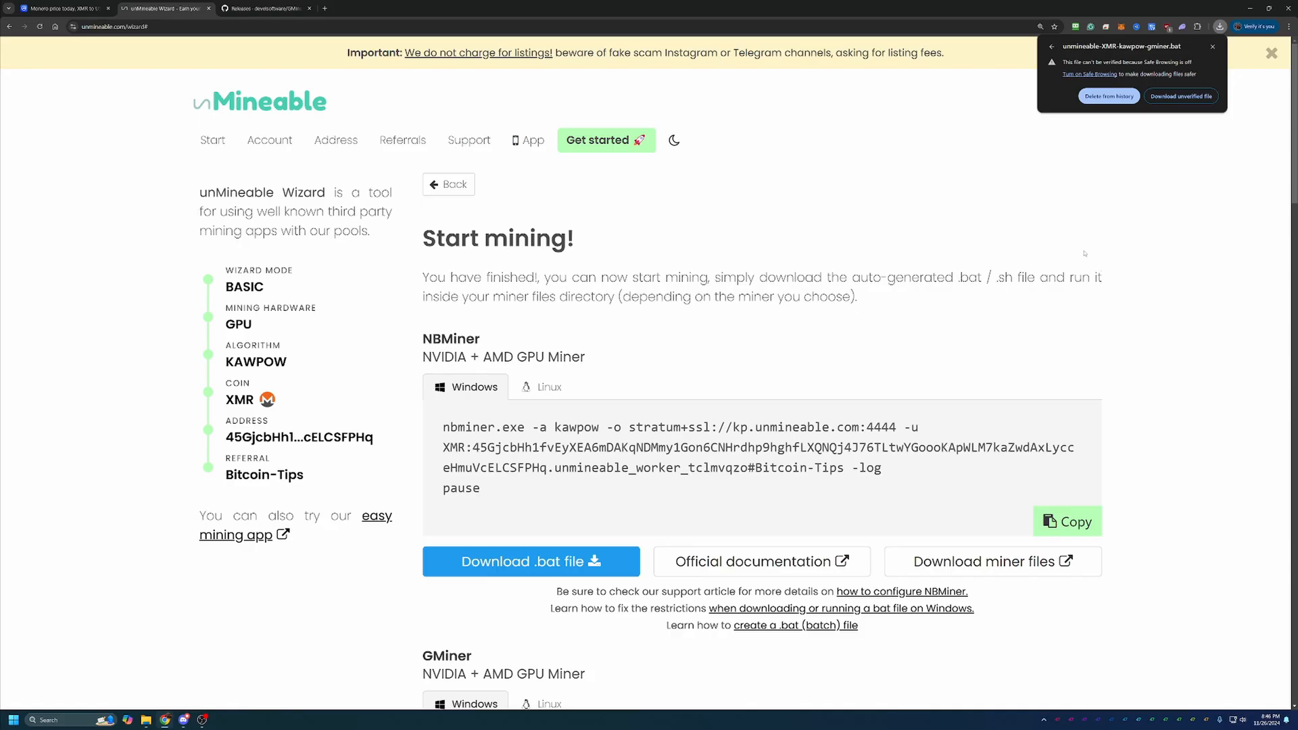
mouse_move(1177, 328)
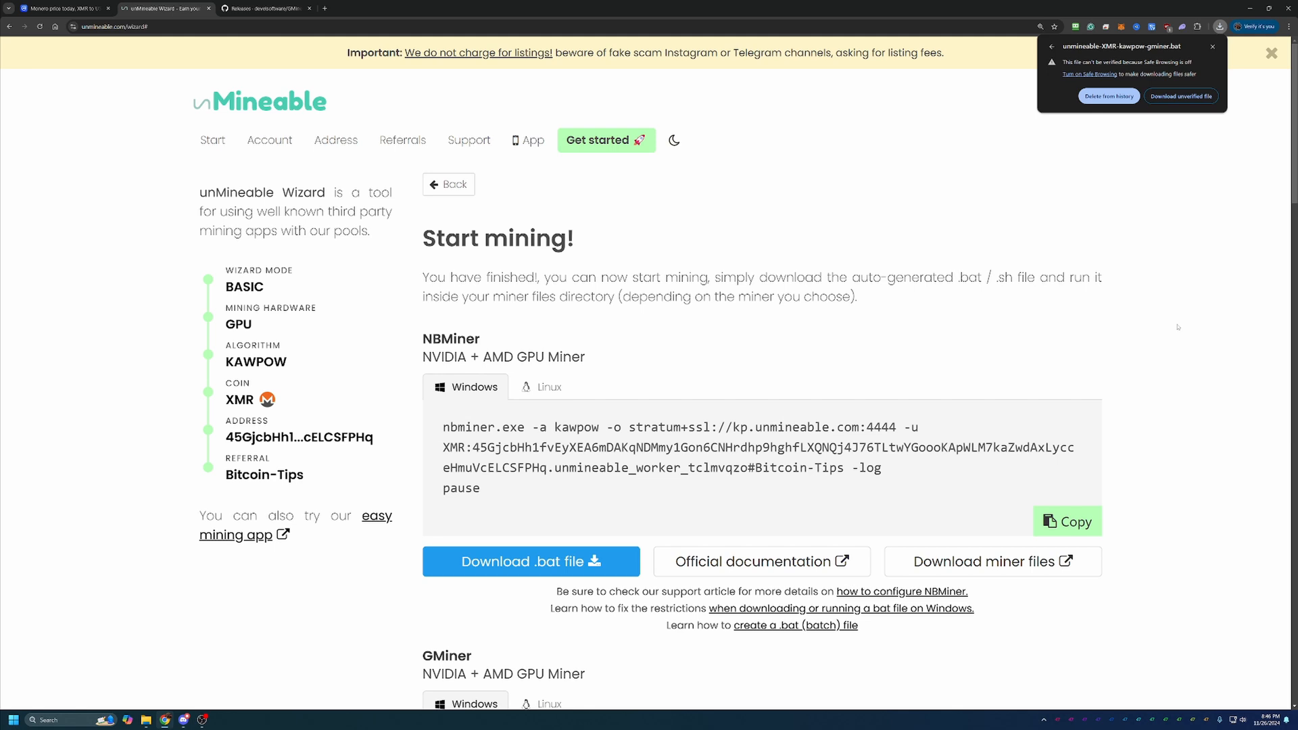
mouse_move(1158, 128)
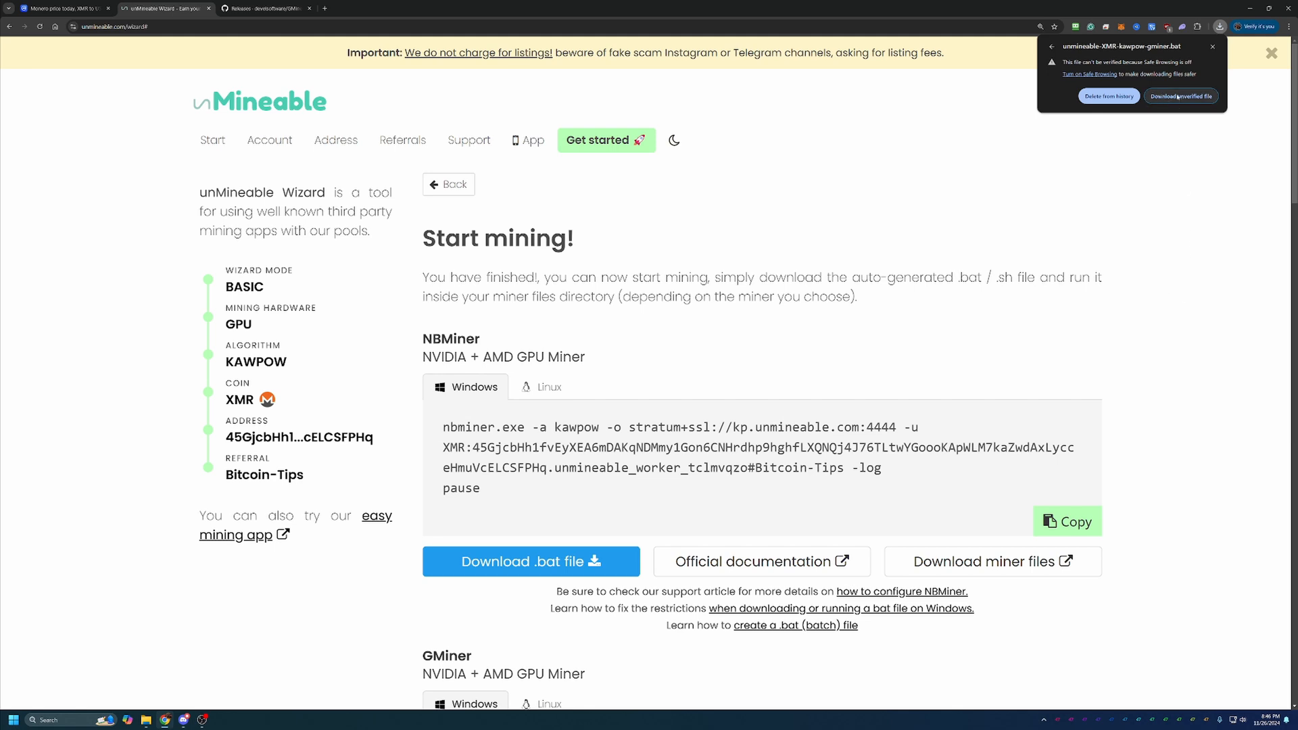
Keep the downloaded batch file and let Windows SmartScreen run the unrecognised GMiner script anyway.
click(1181, 96)
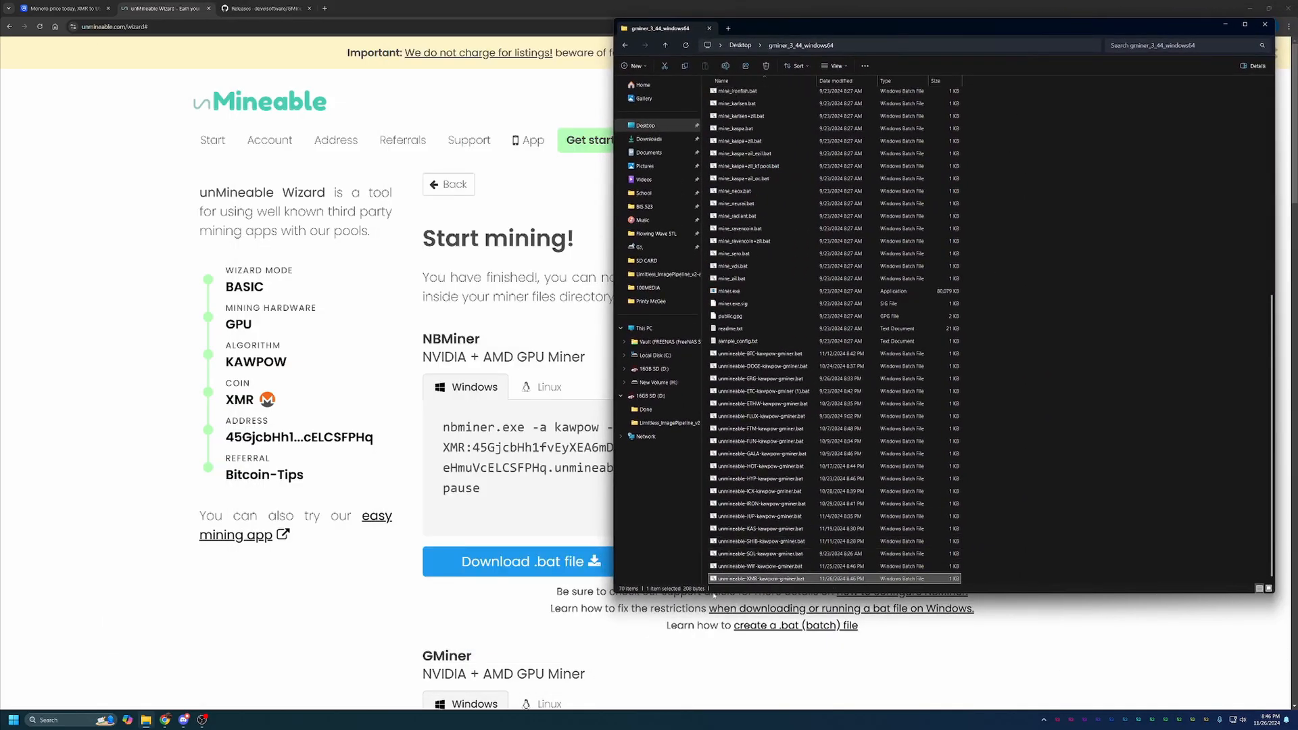
mouse_move(757, 577)
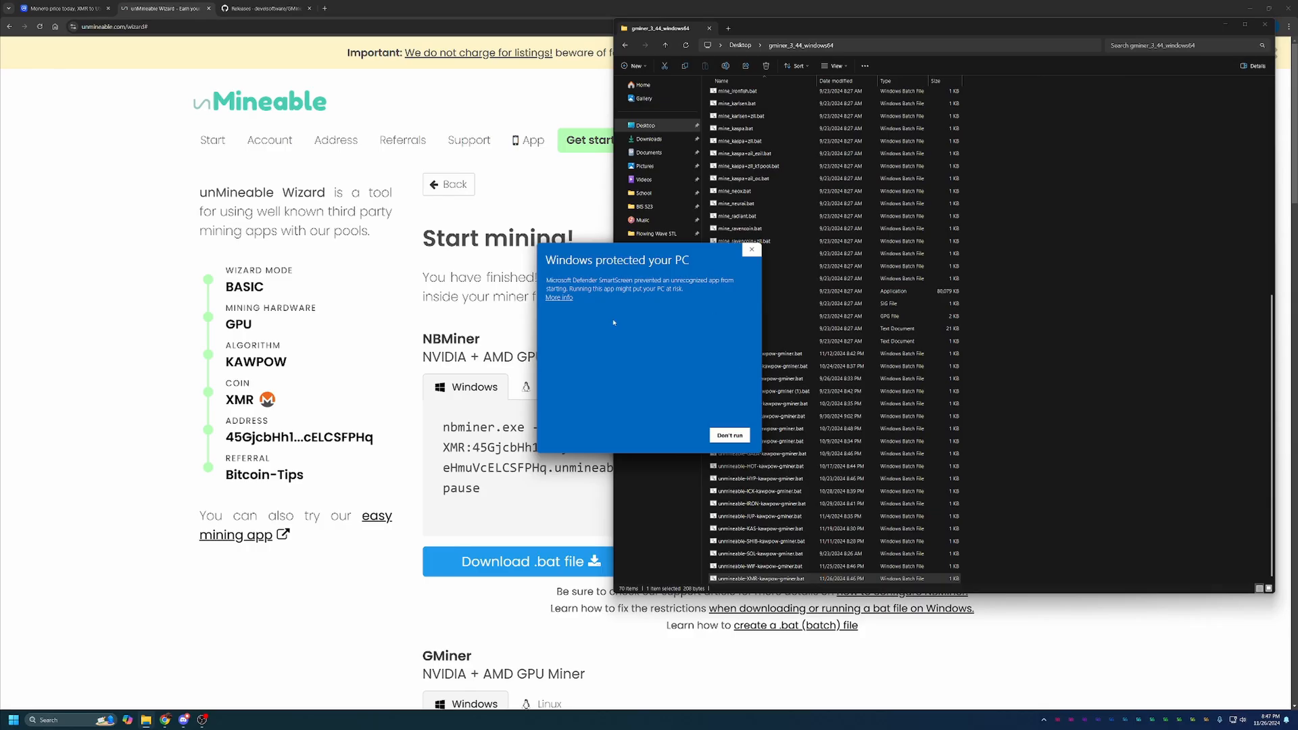
mouse_move(554, 297)
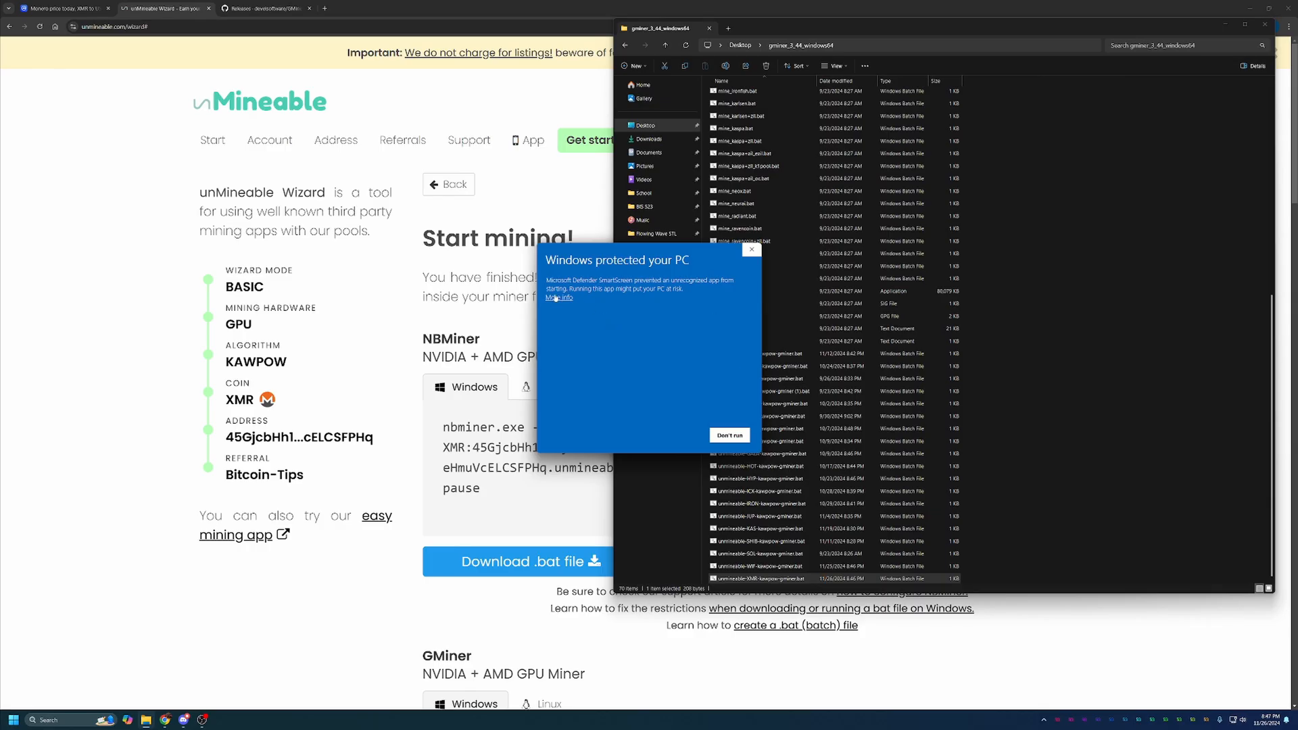
click(557, 298)
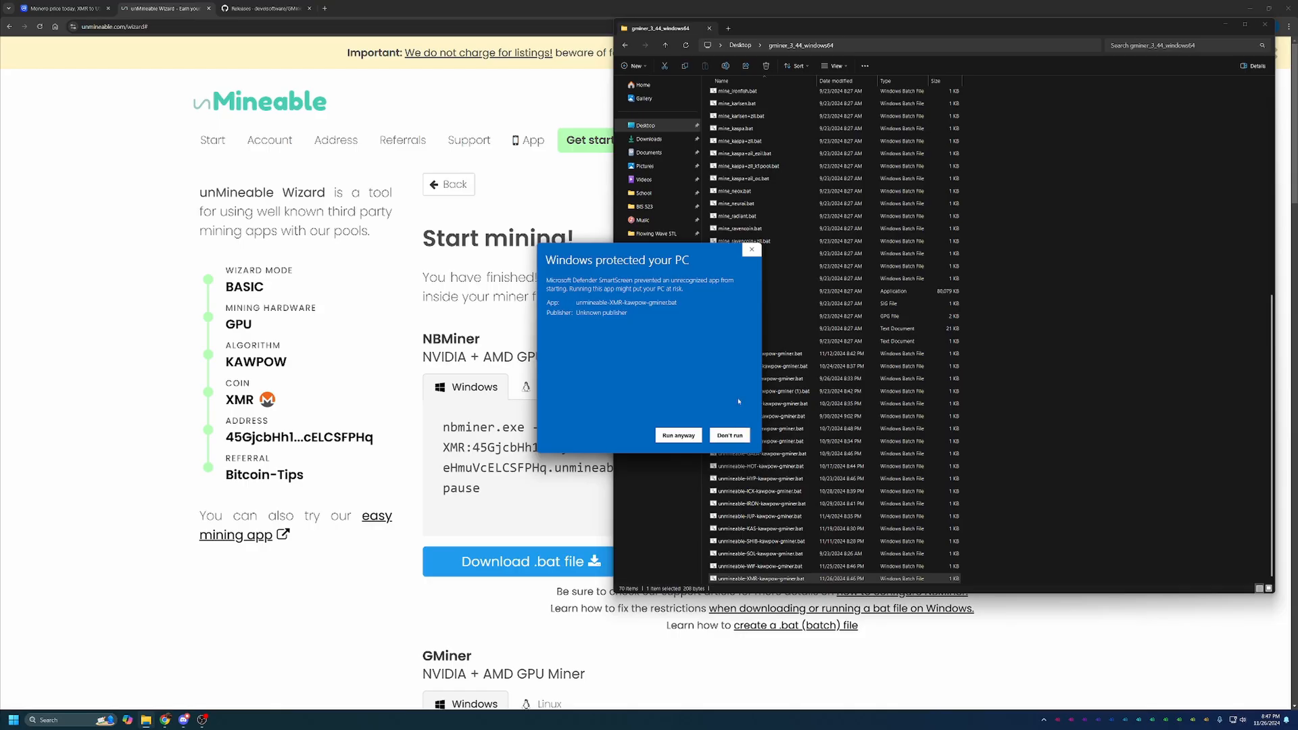
mouse_move(672, 453)
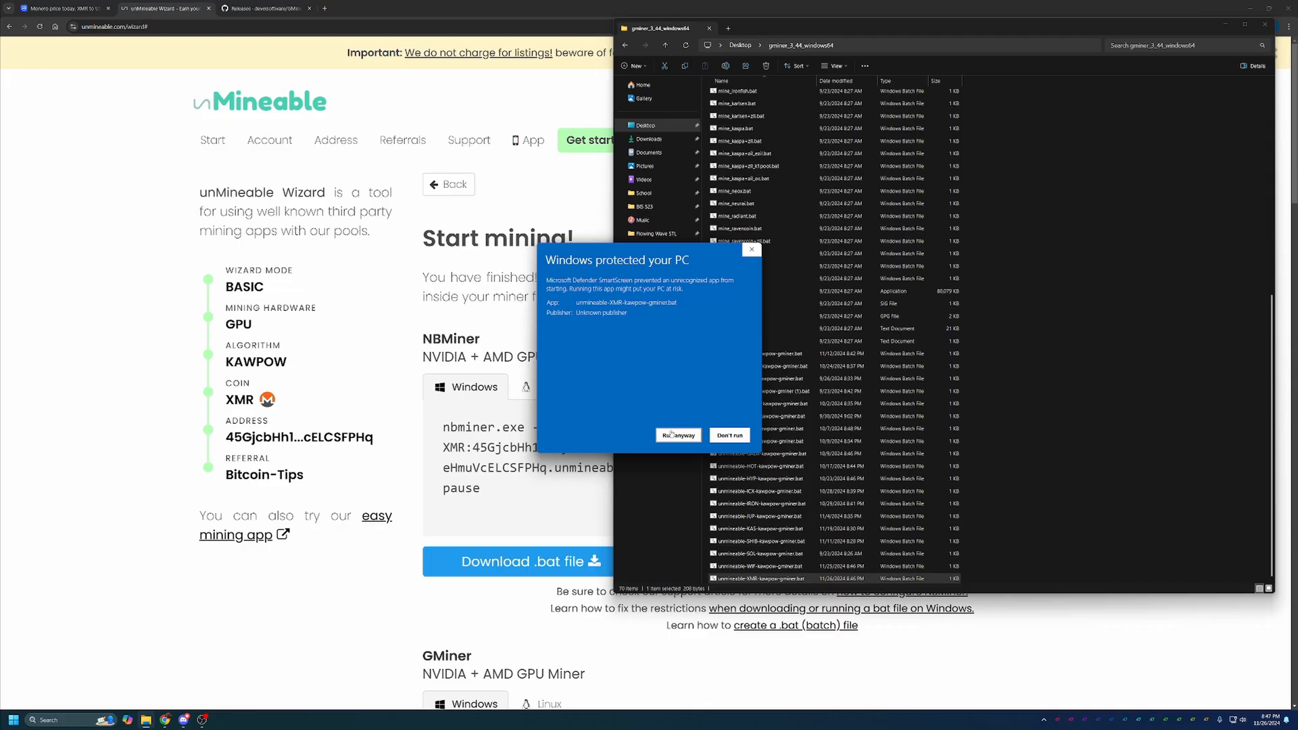
mouse_move(704, 416)
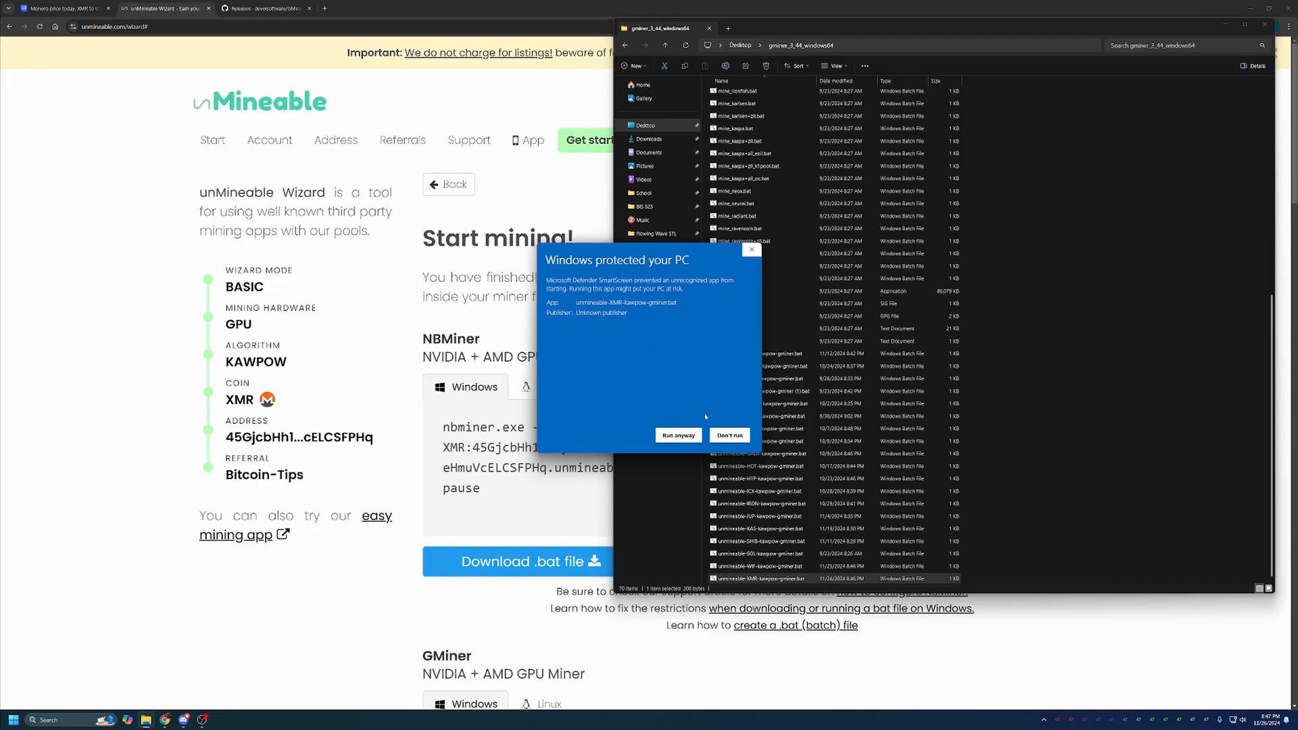
click(727, 434)
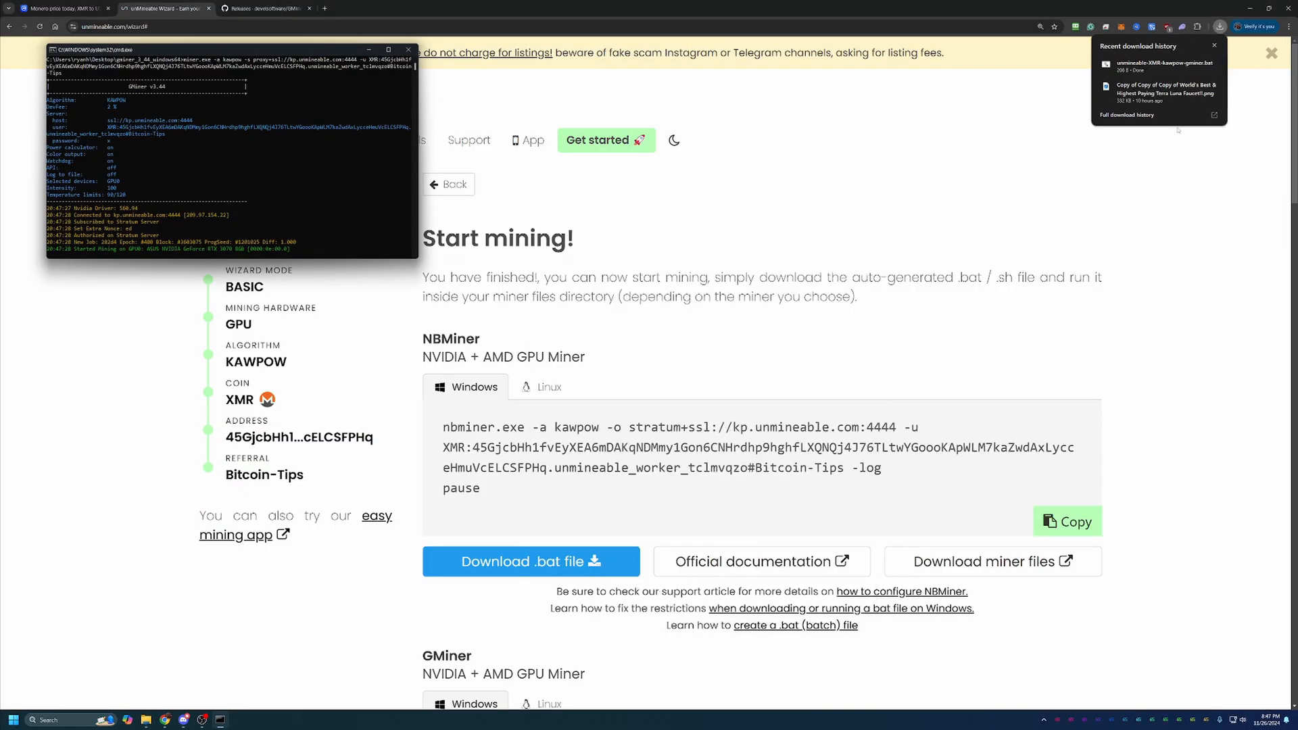
Dismiss the downloads panel and move the GMiner console into view while it hashes KAWPOW on the GPU.
click(407, 48)
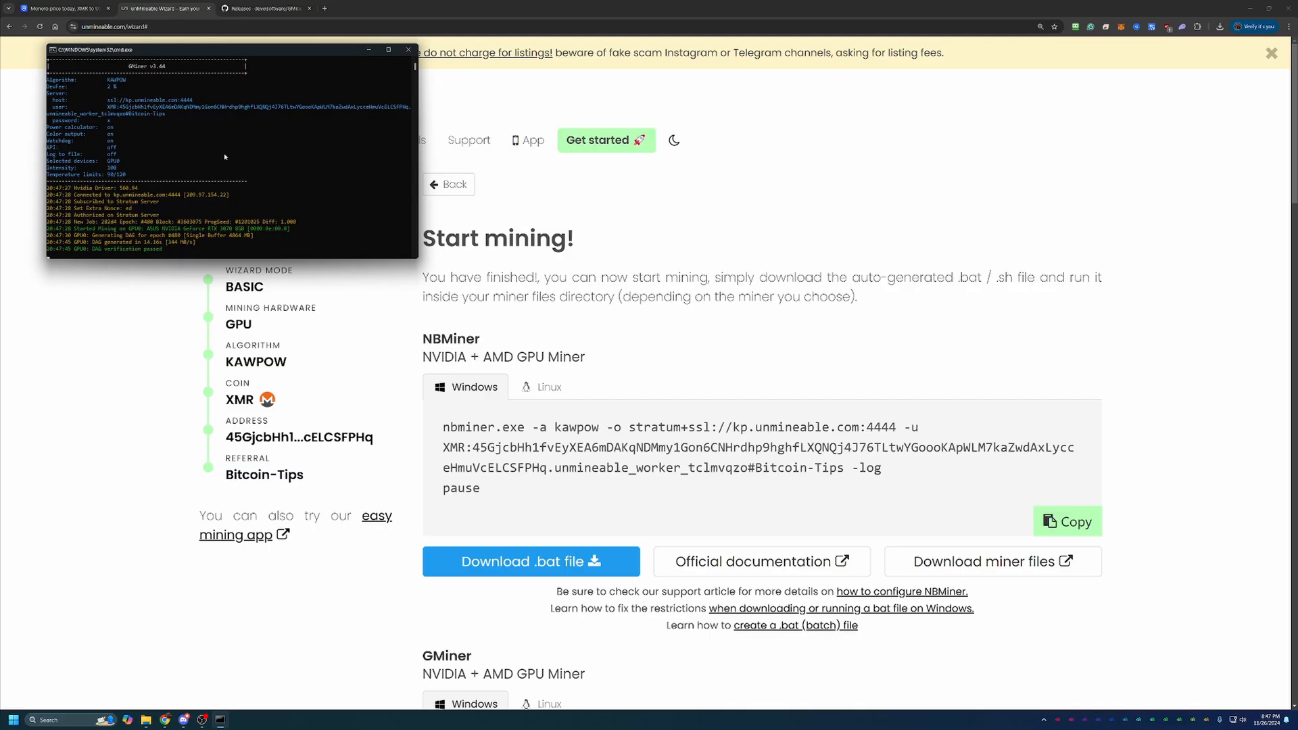
mouse_move(245, 133)
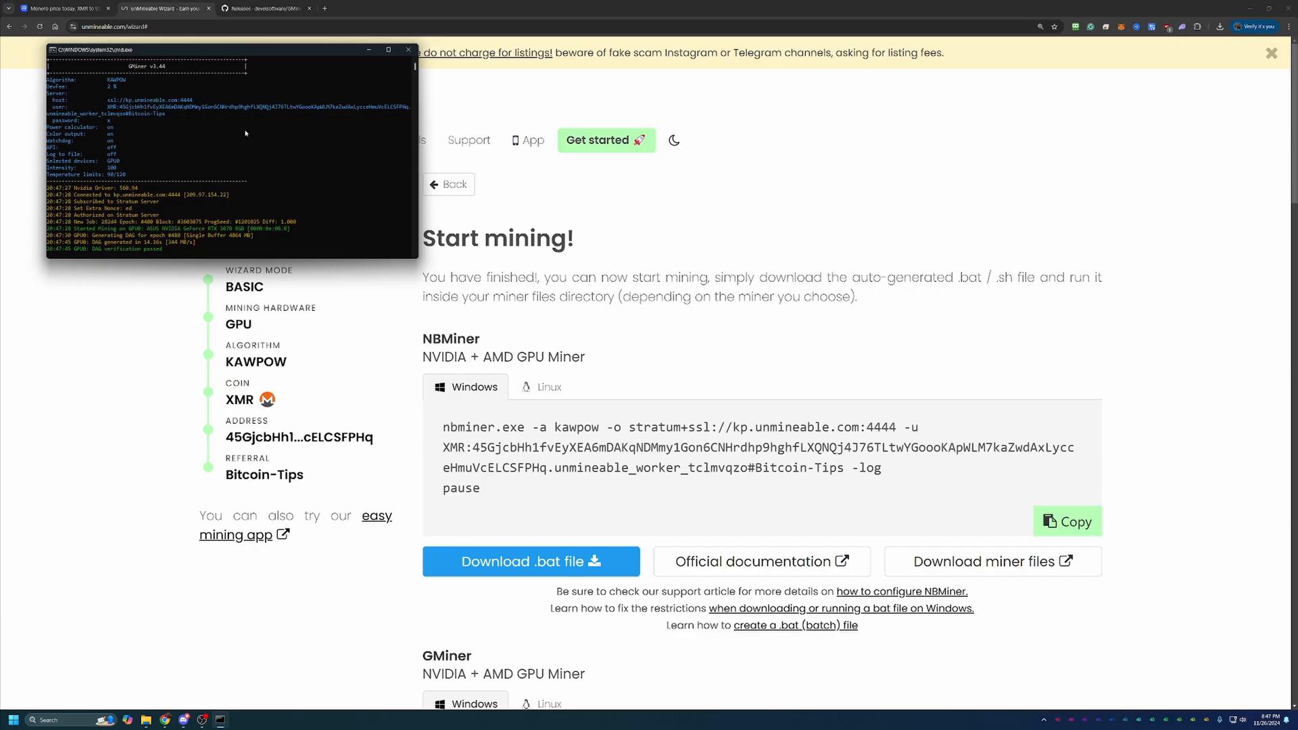
mouse_move(248, 103)
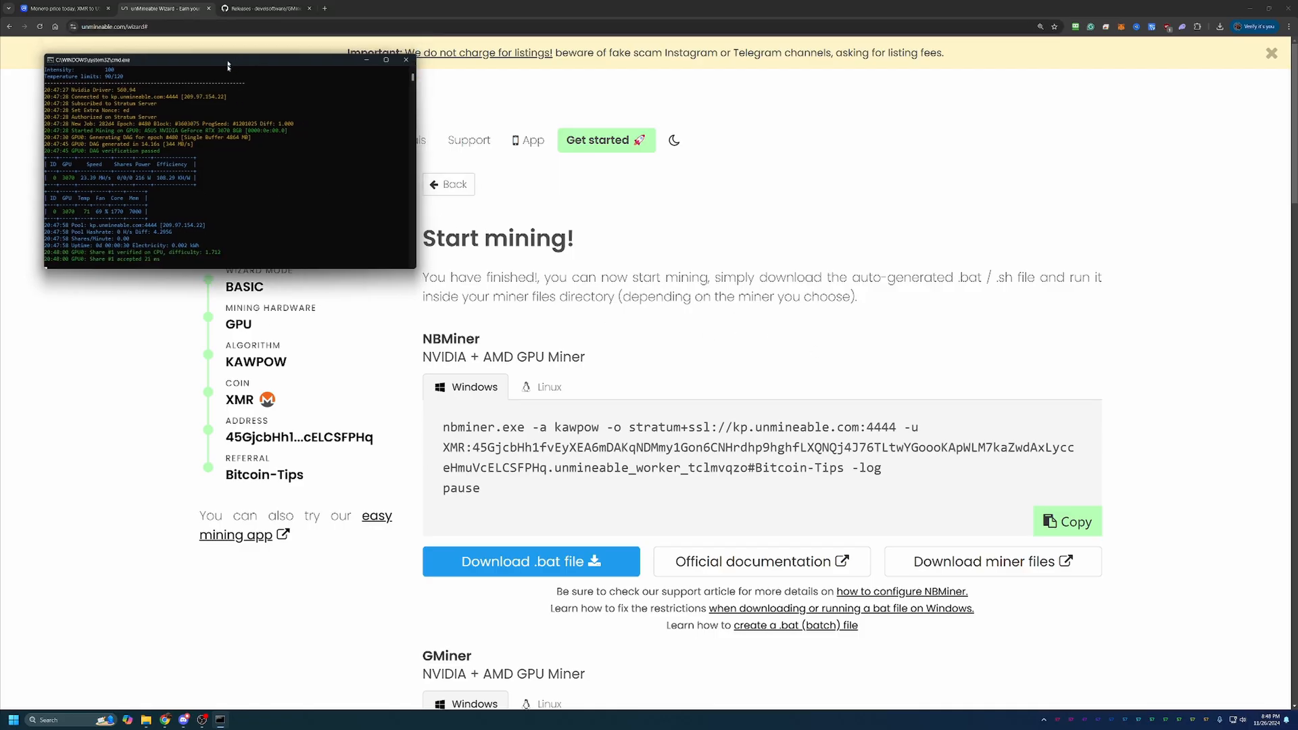
drag(227, 58, 227, 246)
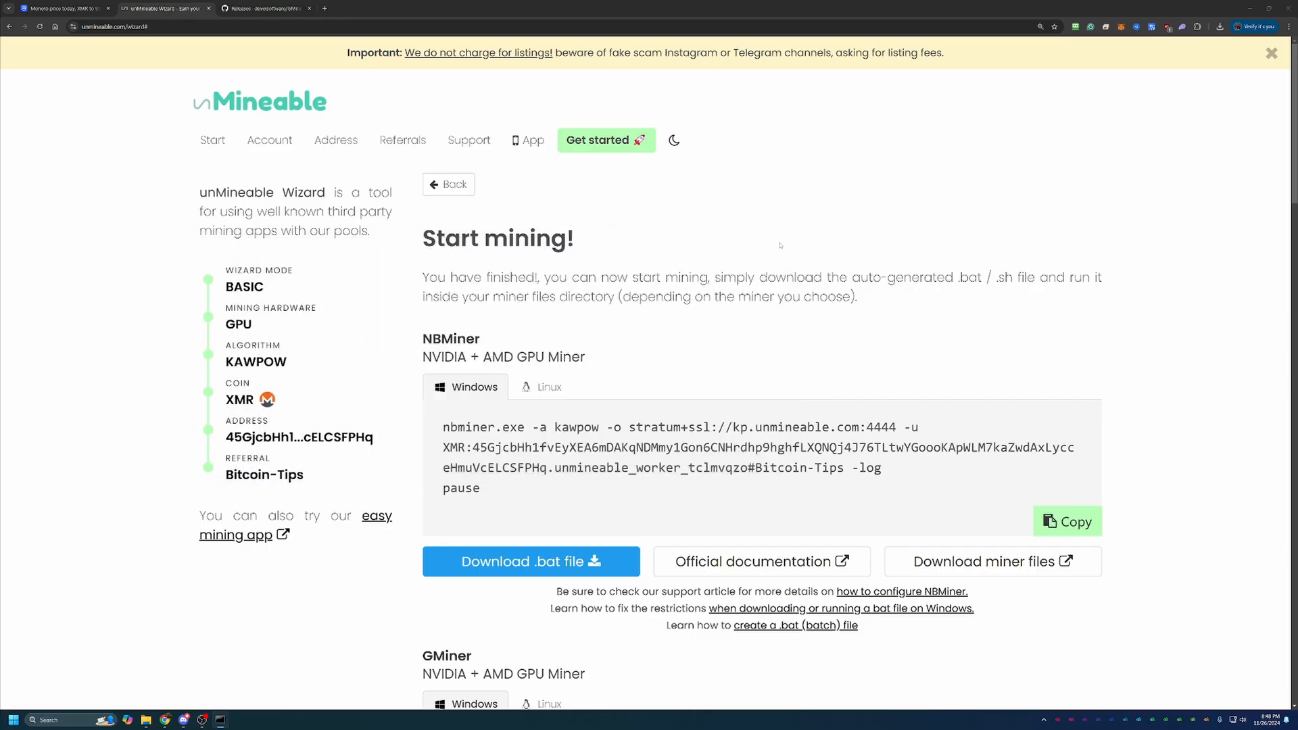
mouse_move(826, 346)
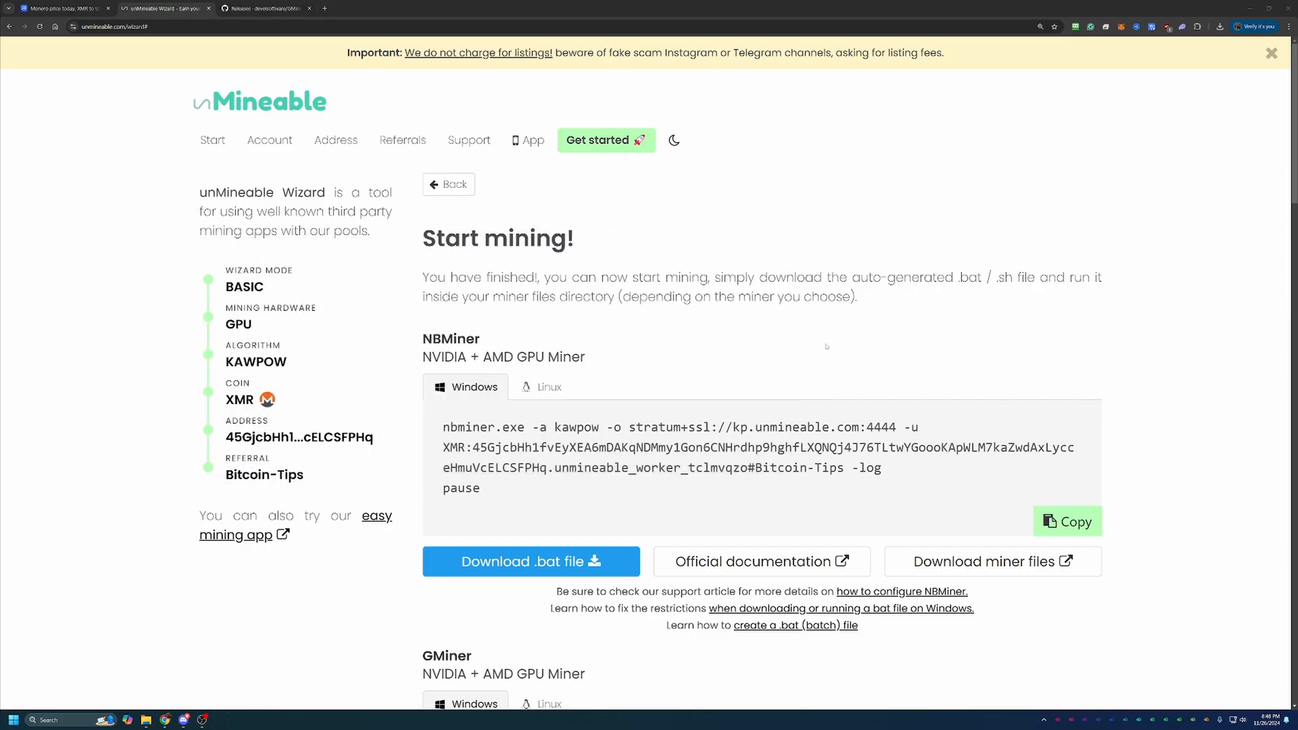